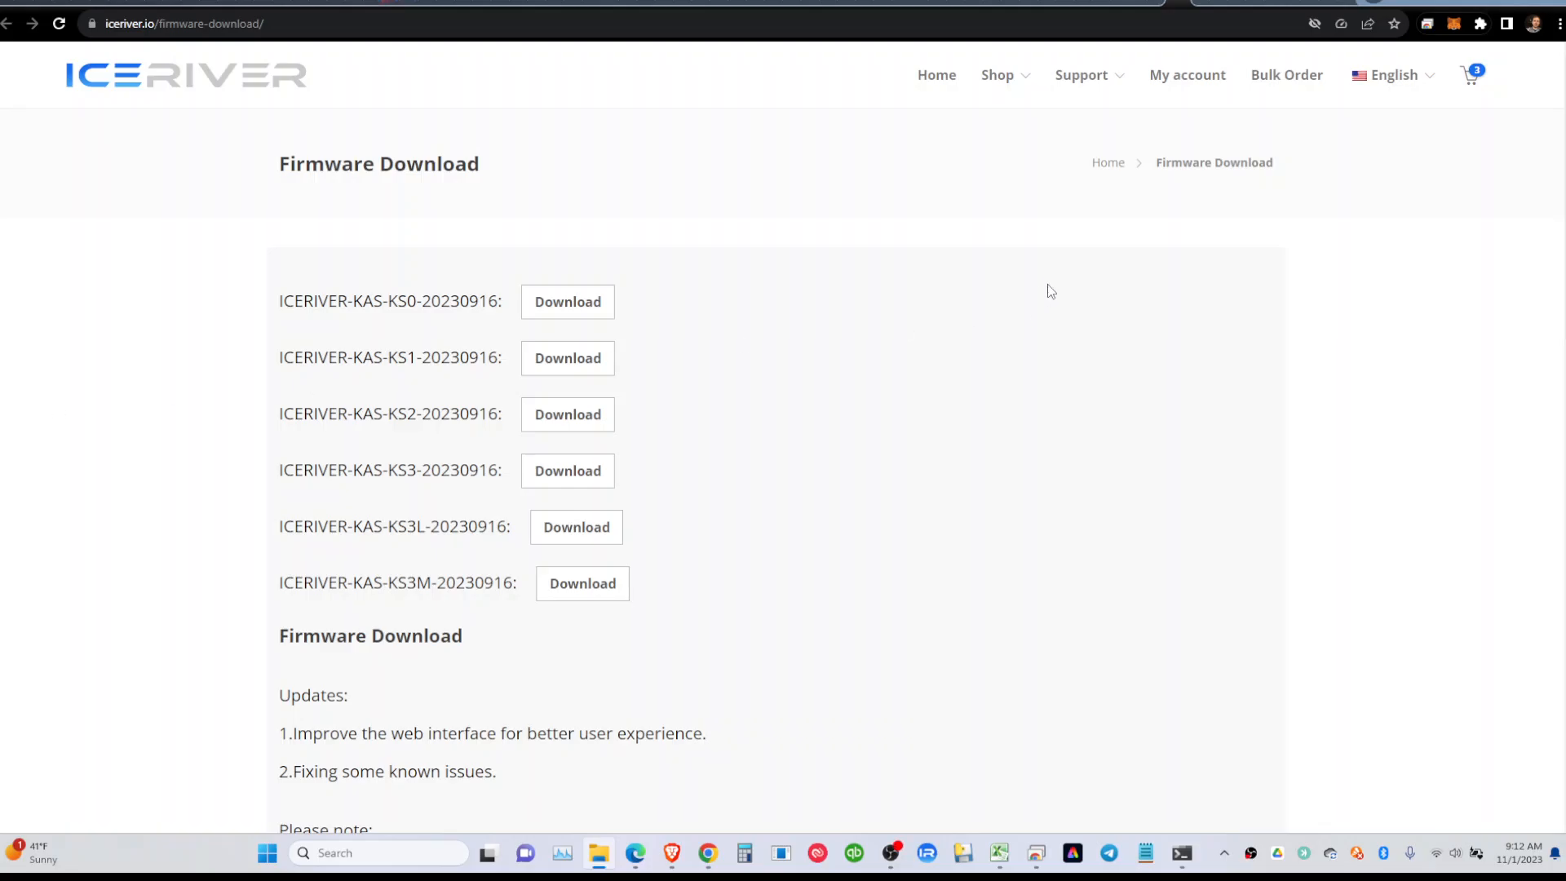
Step: Browse the IceRiver shop grid of KAS miners with prices, from KS0 PRO to KS3
click(996, 75)
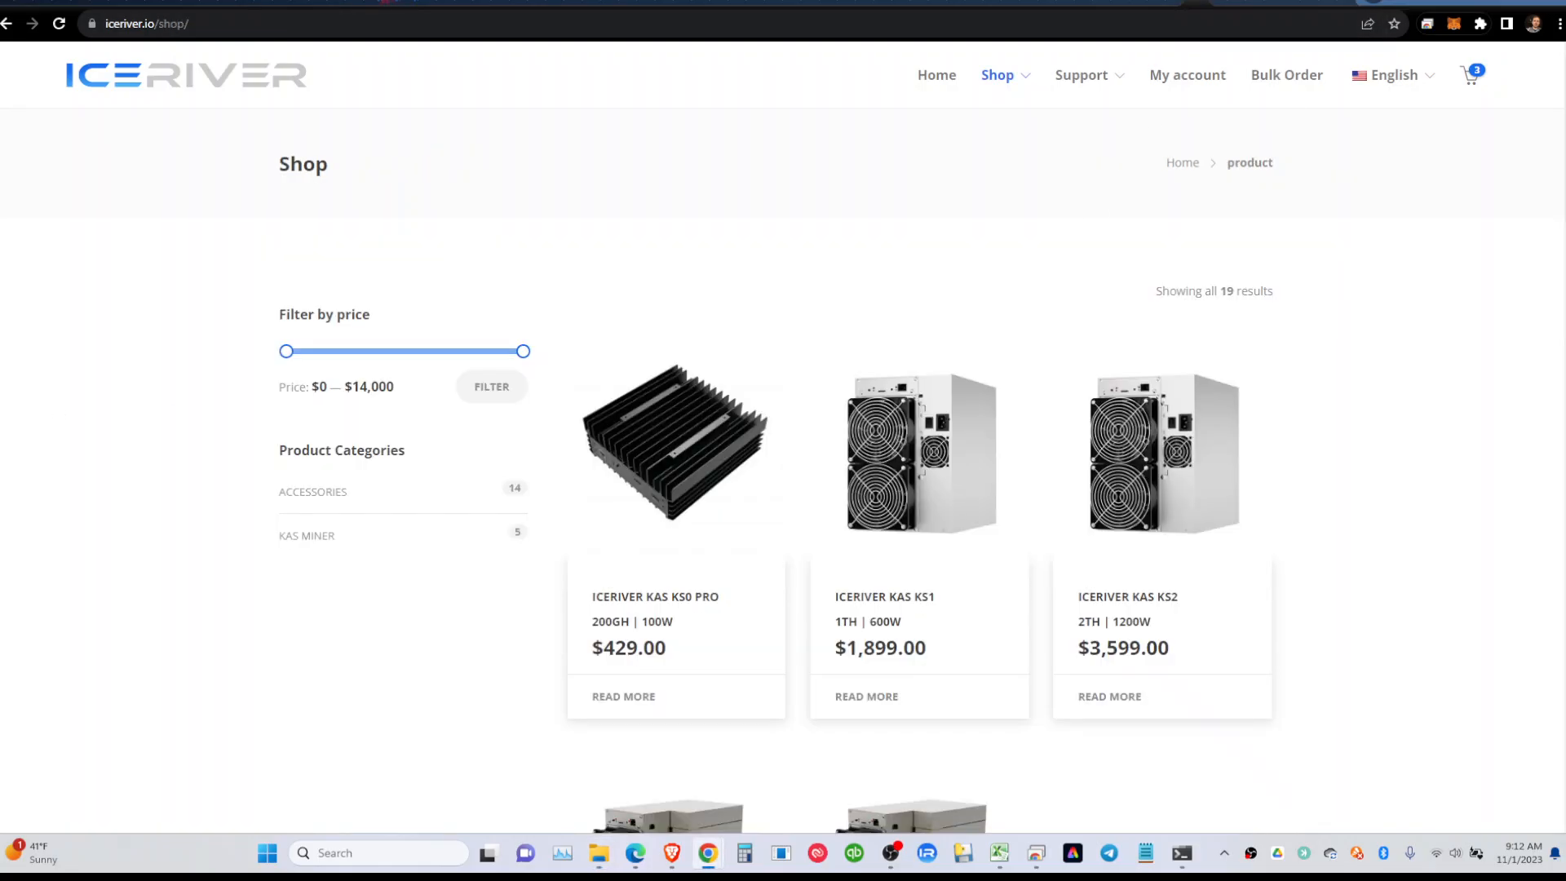
mouse_move(1191, 312)
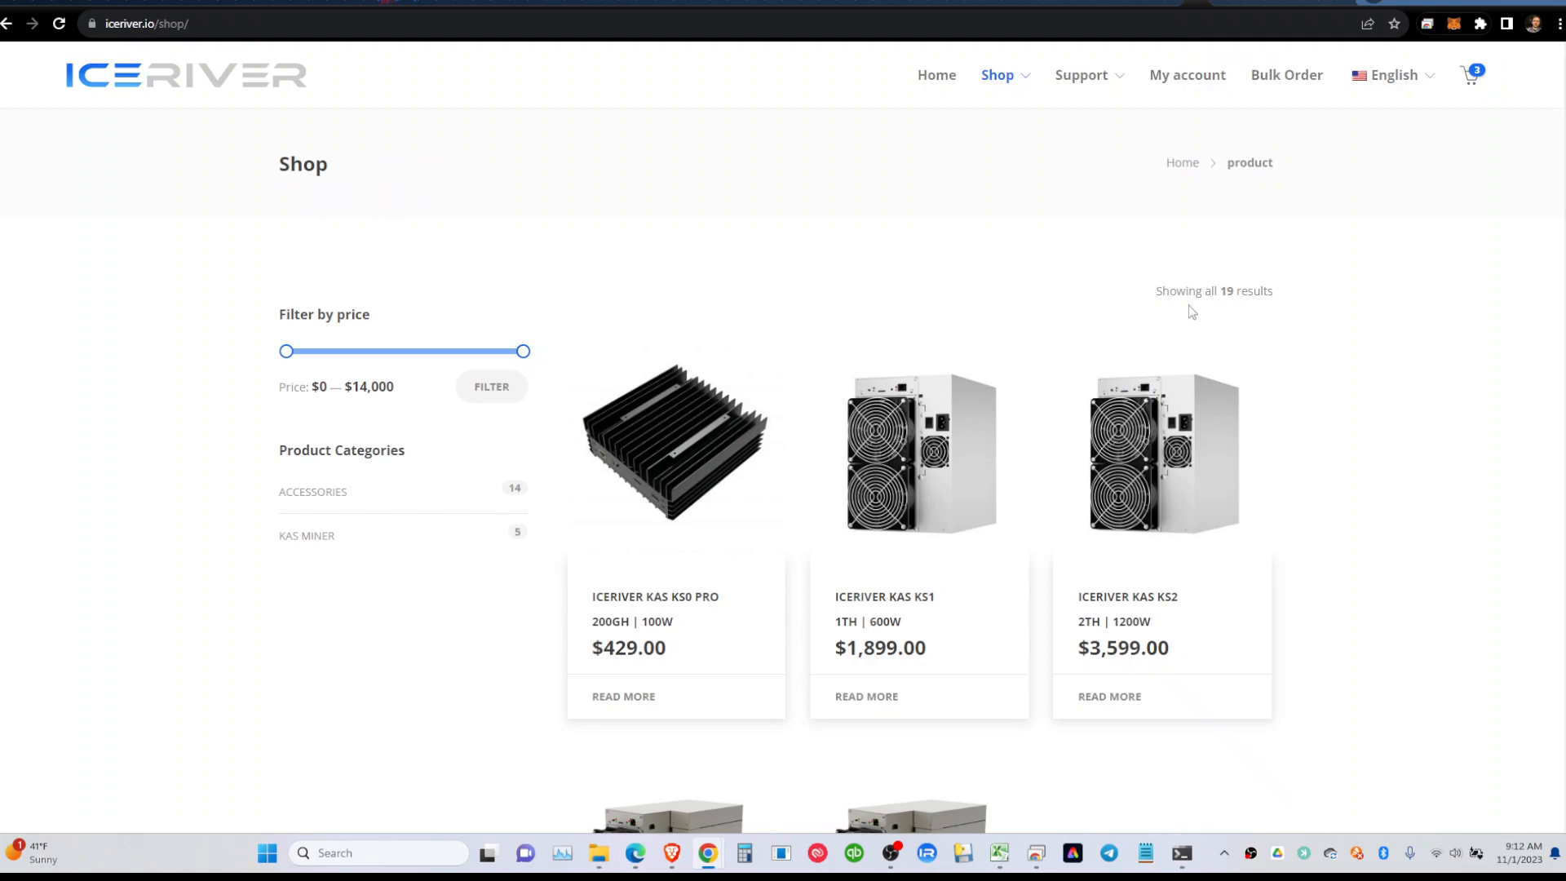
mouse_move(1186, 287)
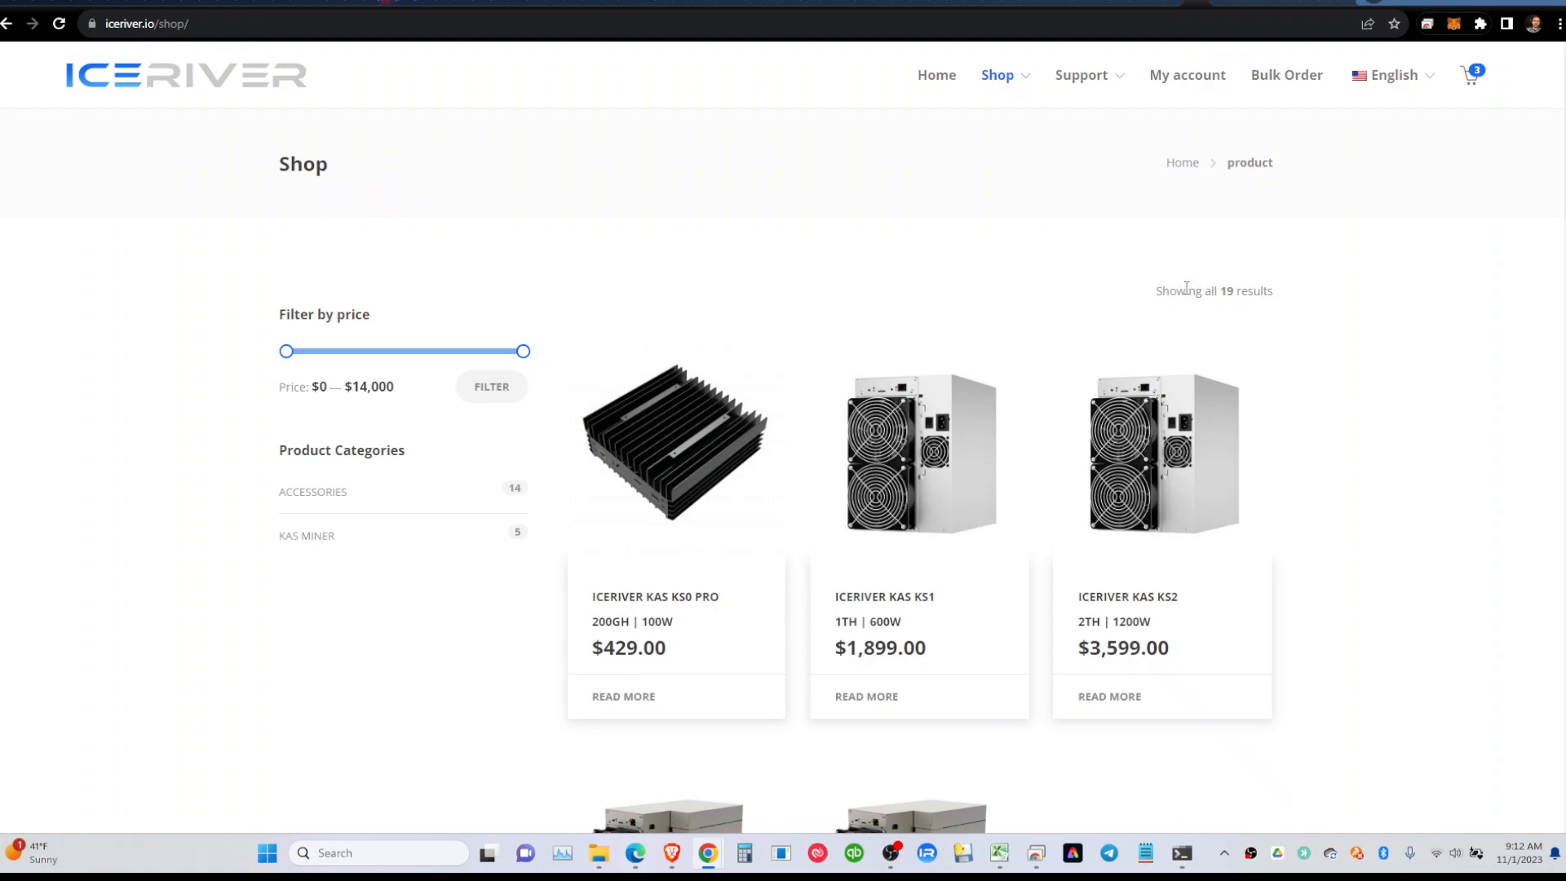
scroll(down, 3)
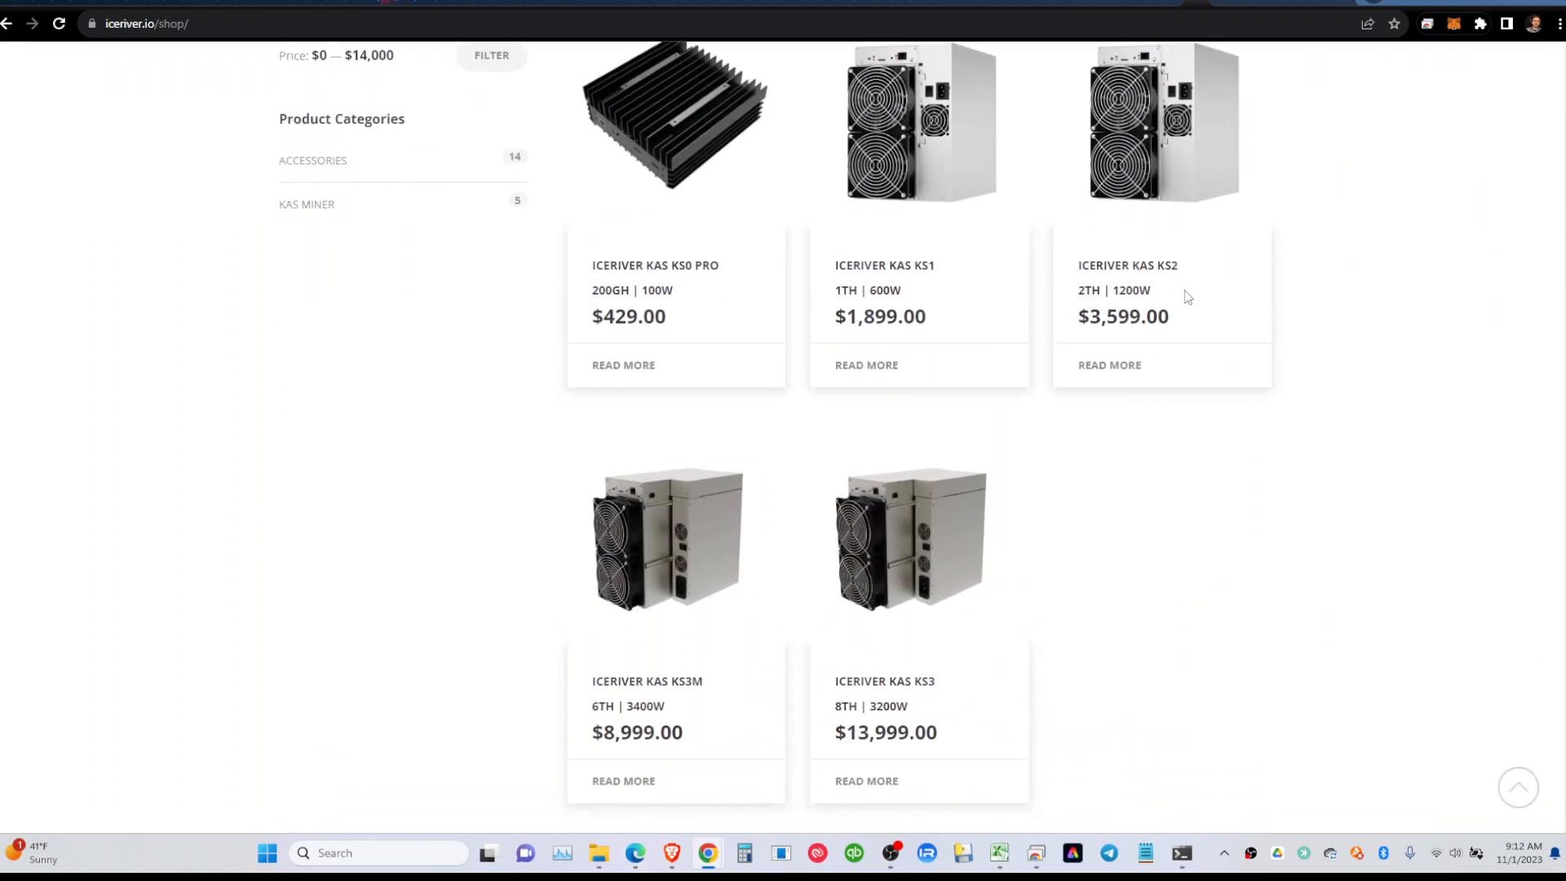
mouse_move(945, 644)
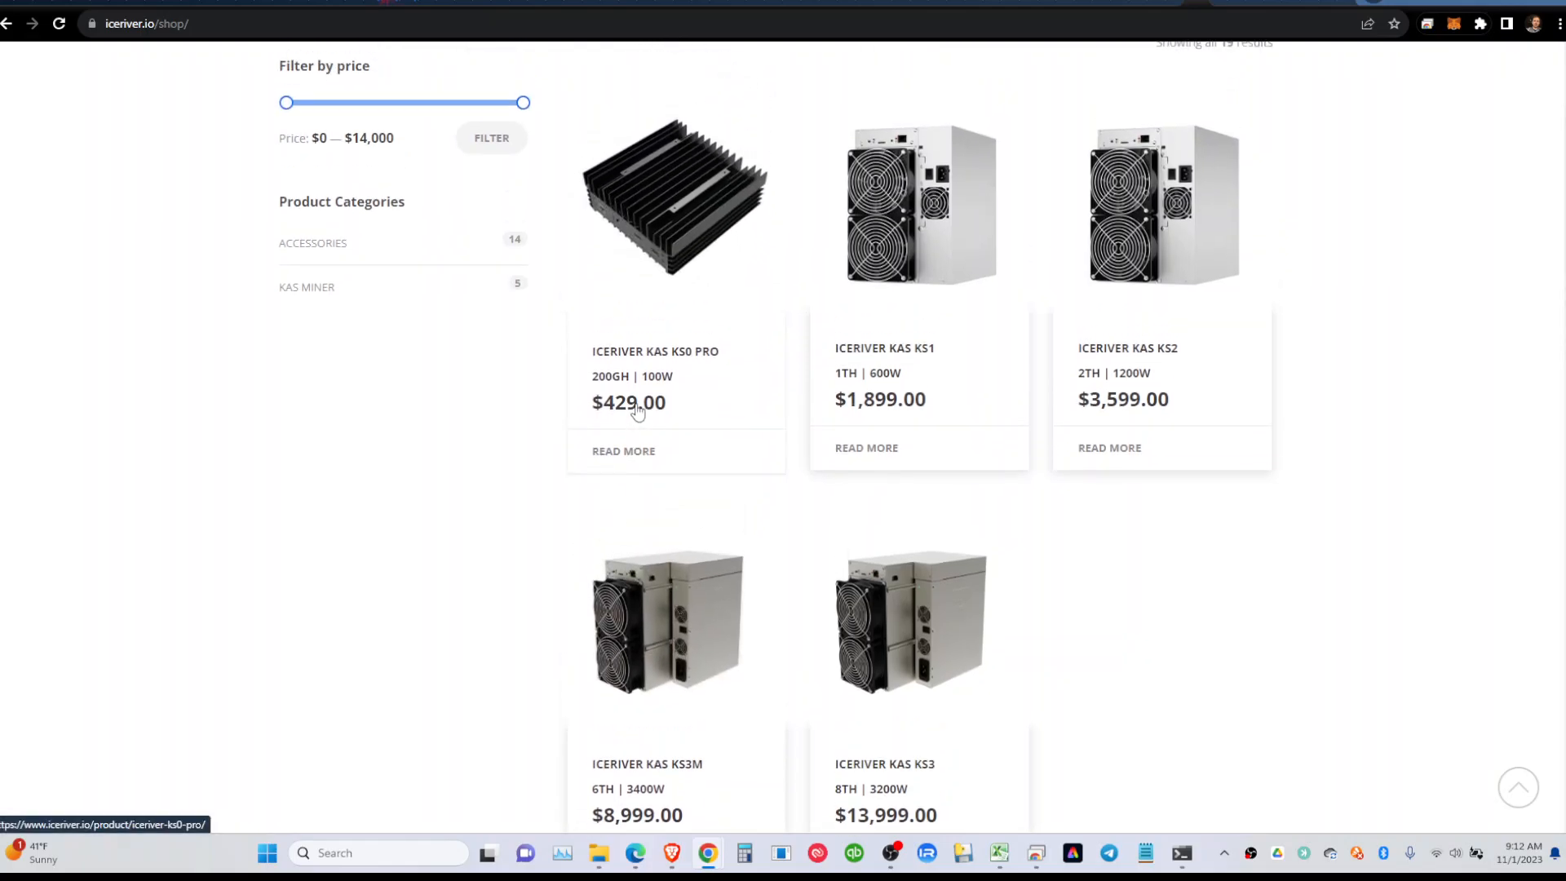
mouse_move(673, 469)
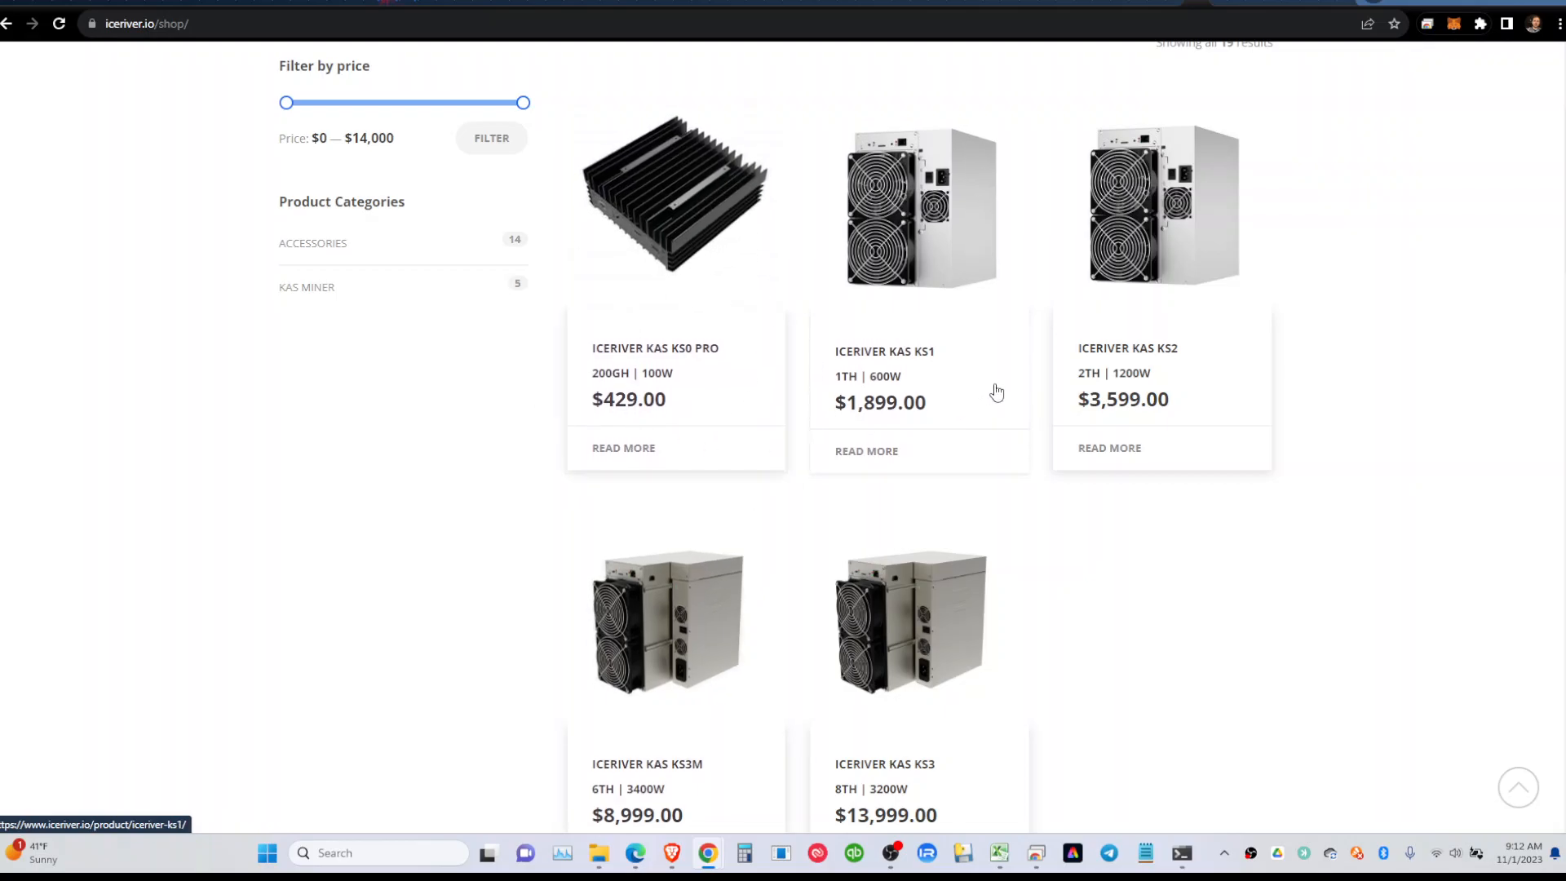
scroll(down, 3)
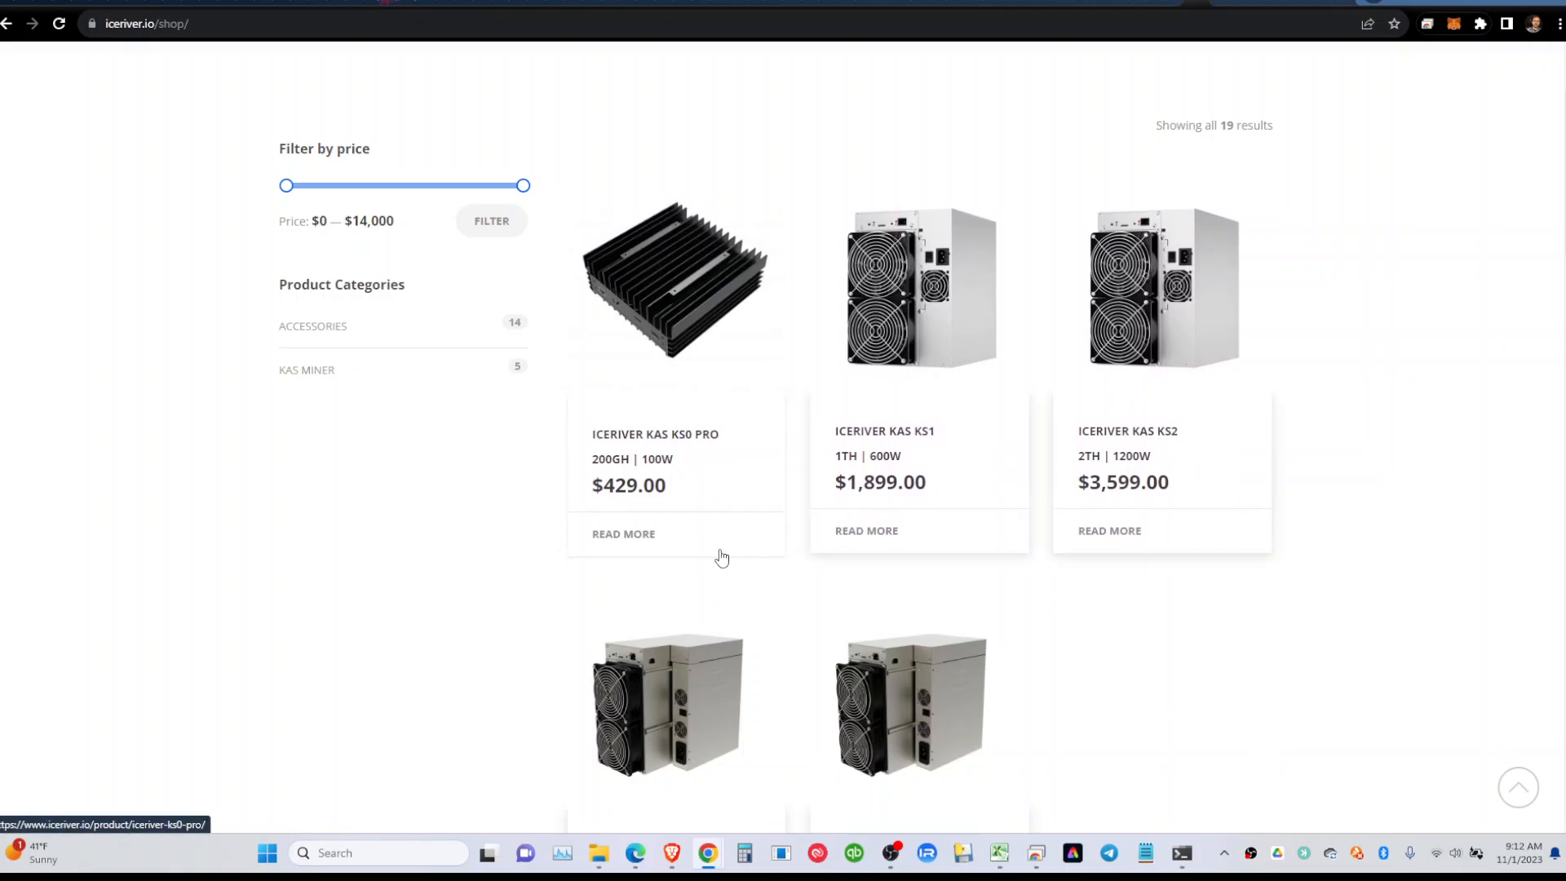
scroll(up, 3)
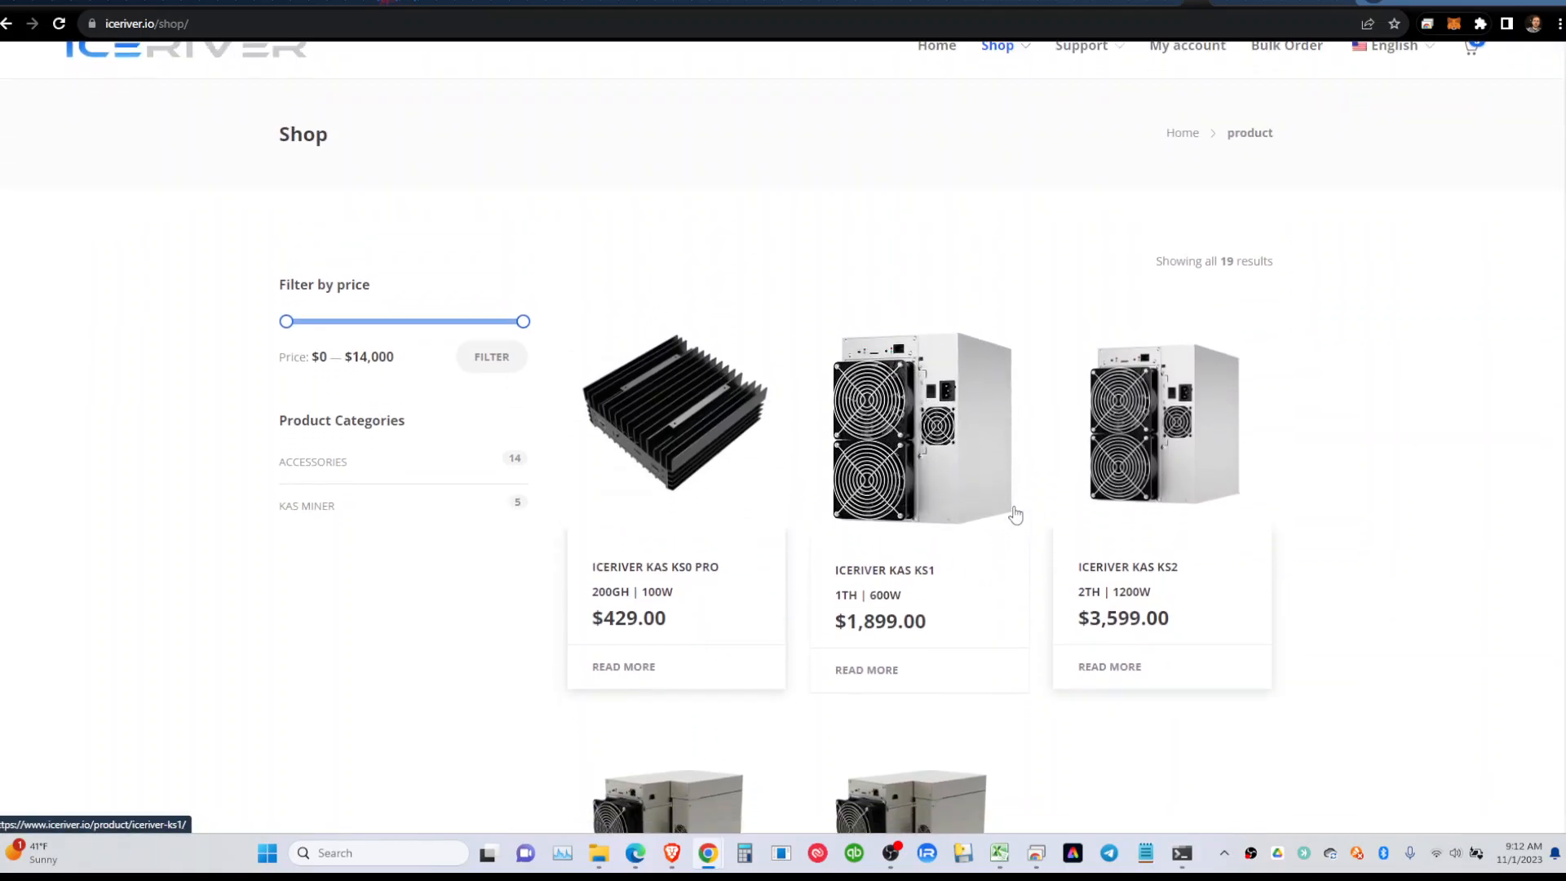
scroll(down, 3)
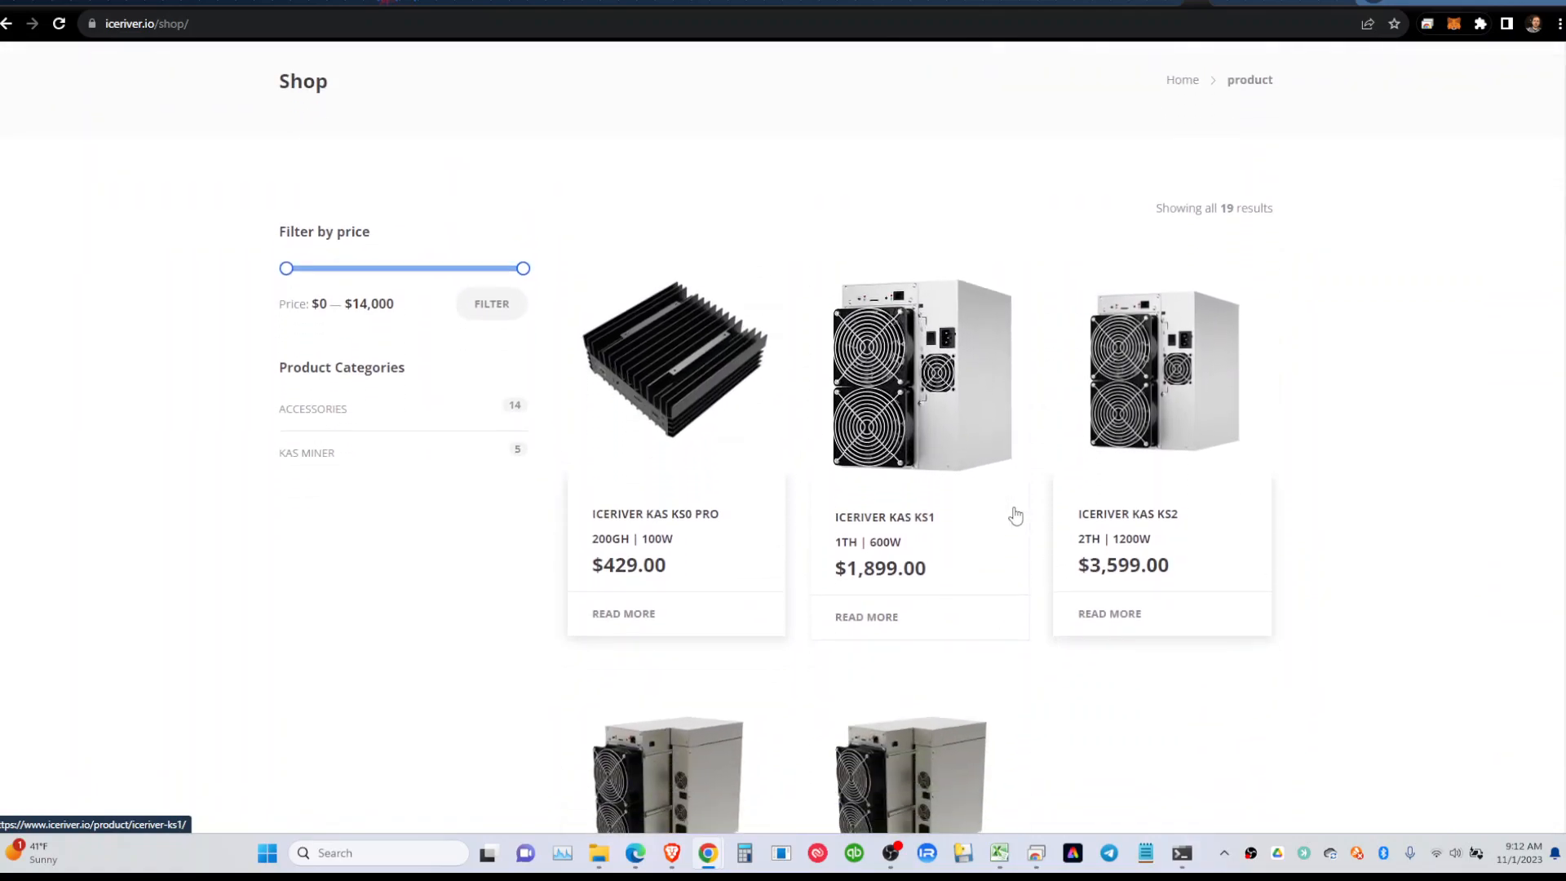
scroll(down, 3)
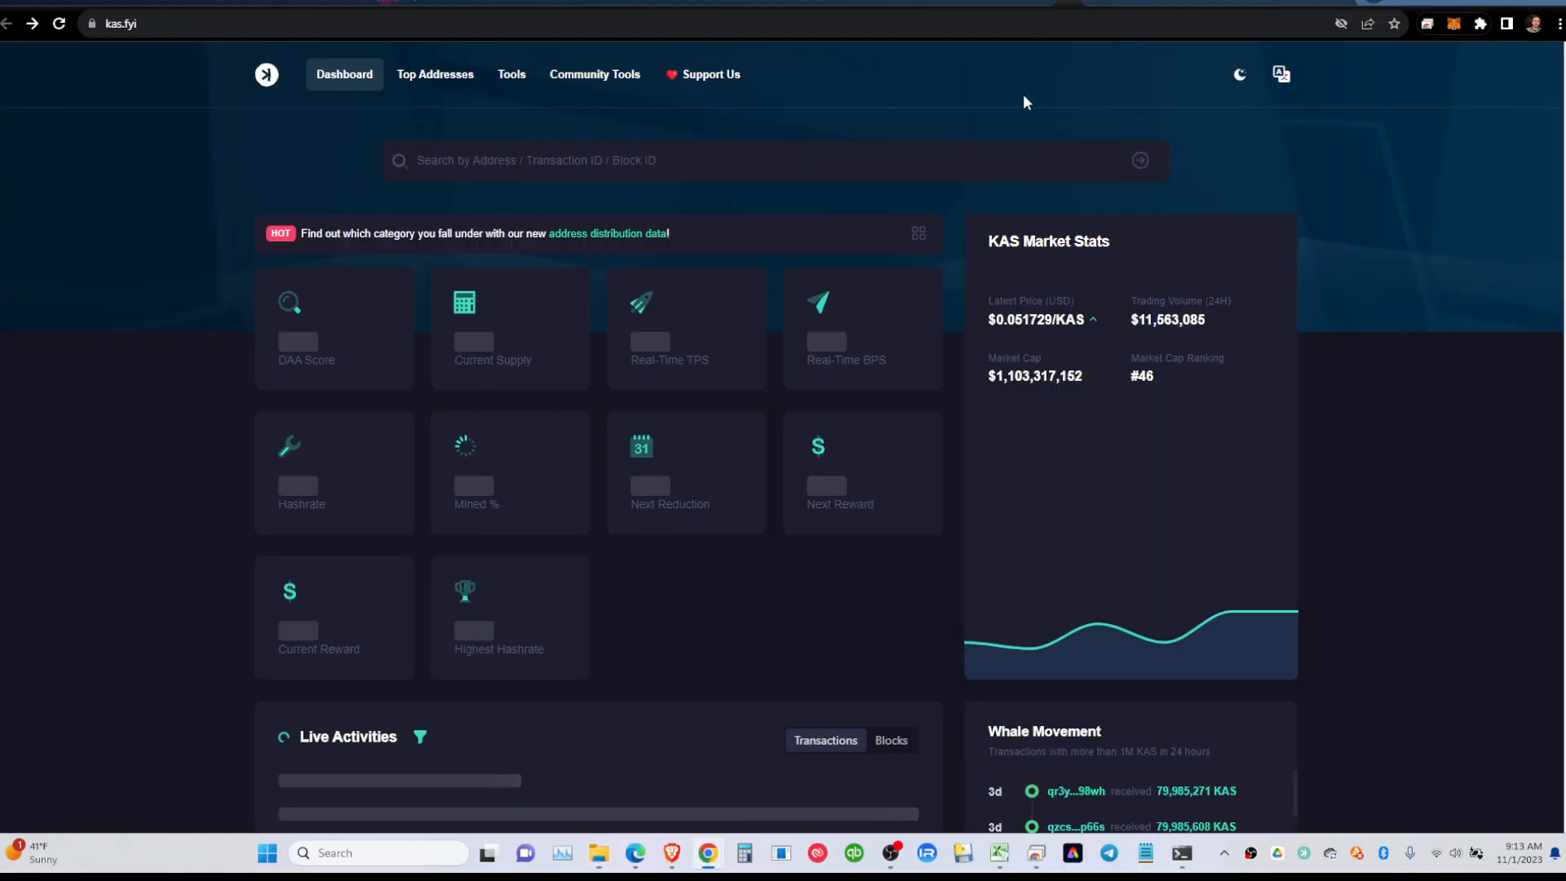
mouse_move(257, 500)
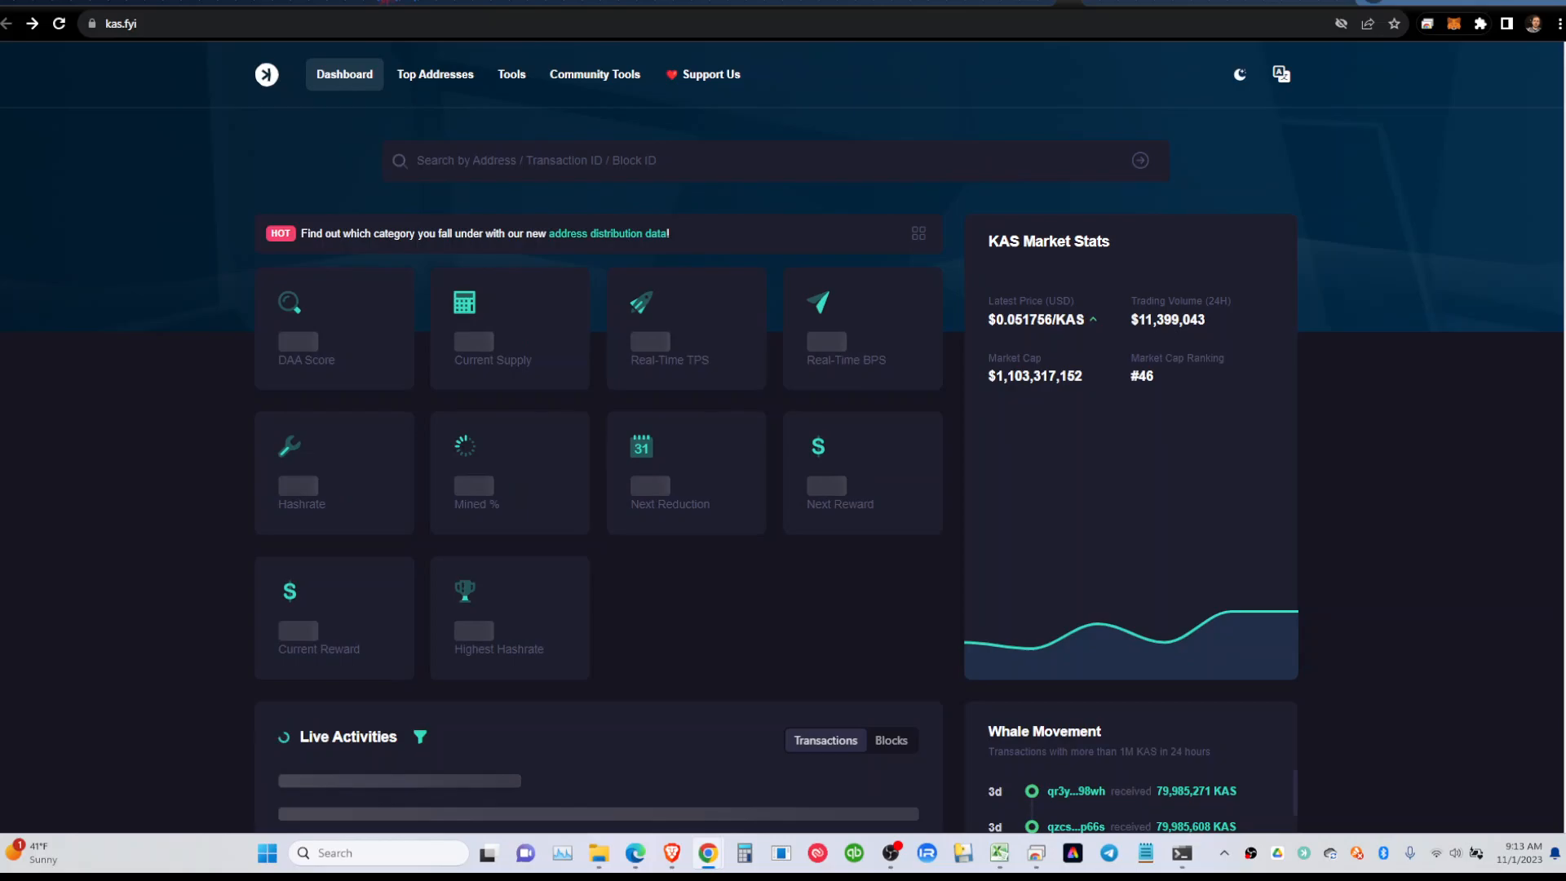
Step: View the KAS Market Stats panel with price, volume and market cap on the kas.fyi dashboard
click(998, 859)
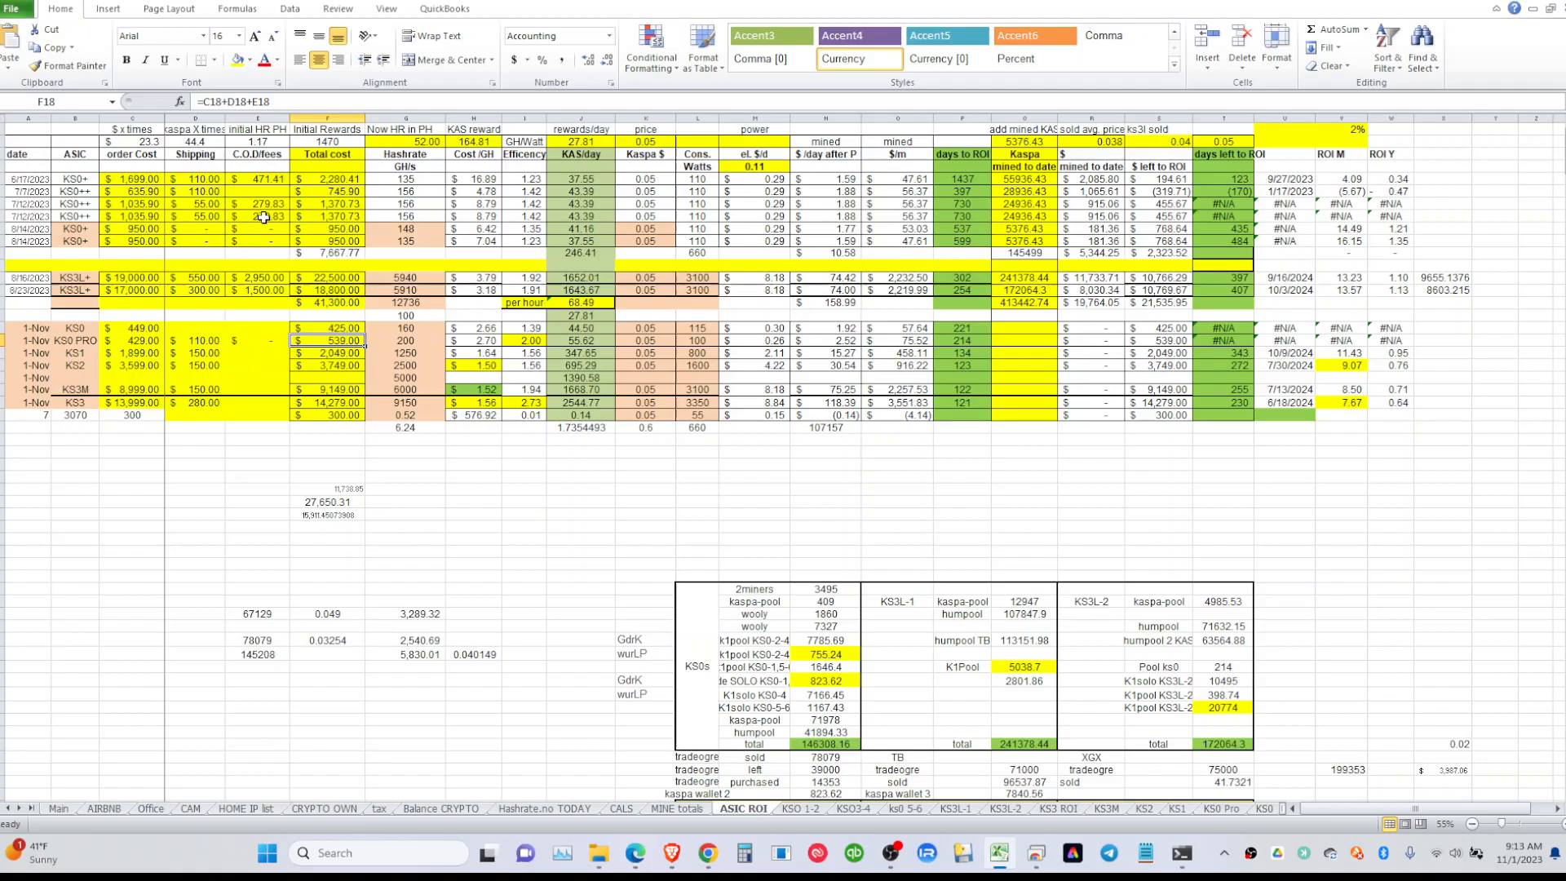
mouse_move(248, 339)
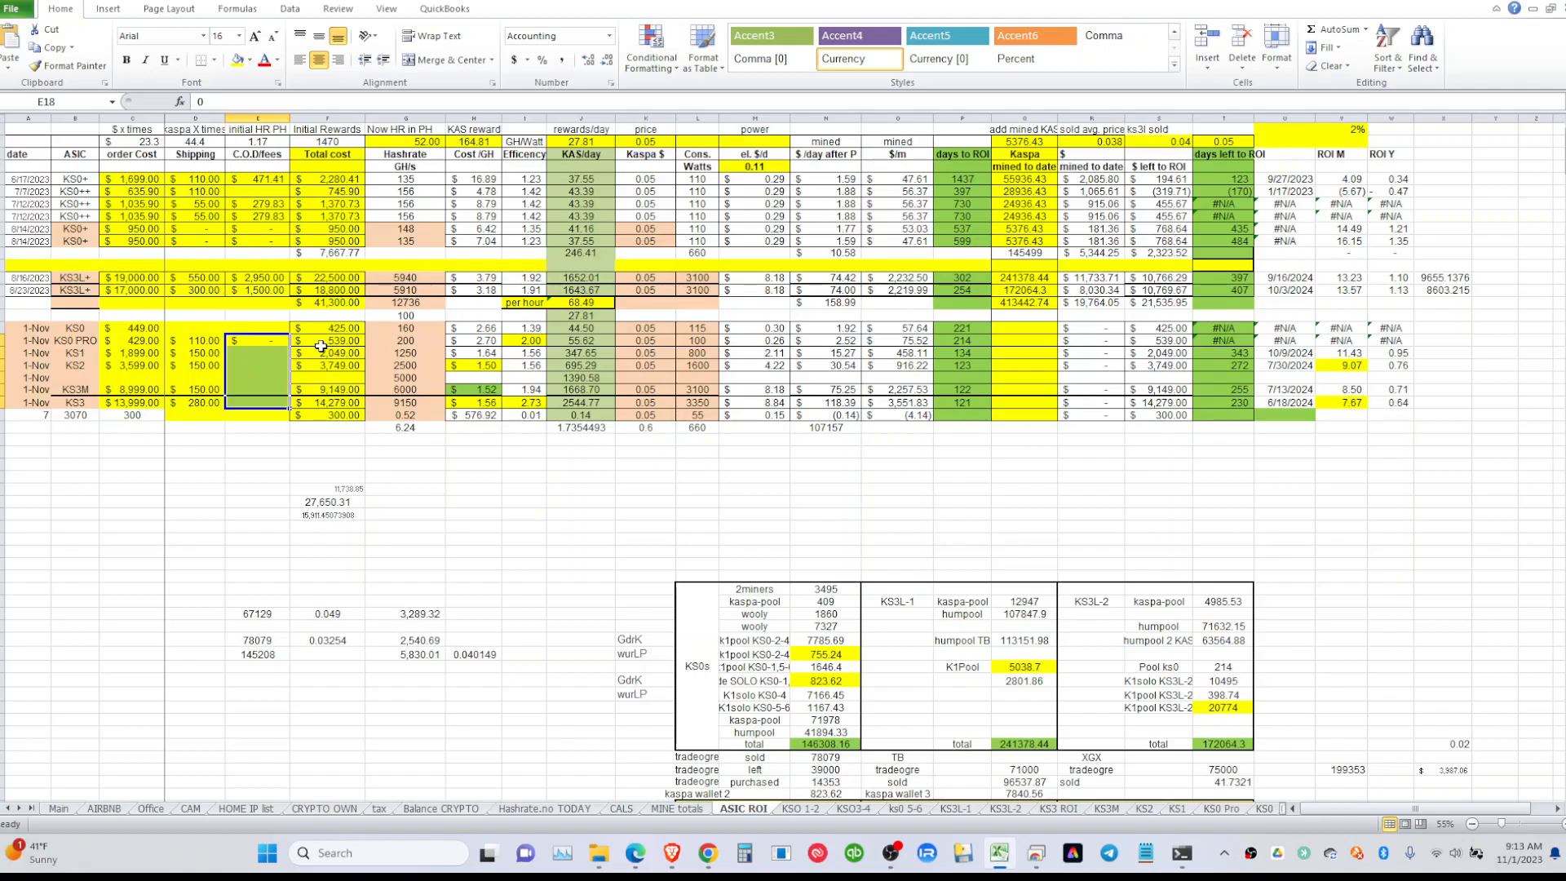
mouse_move(1144, 388)
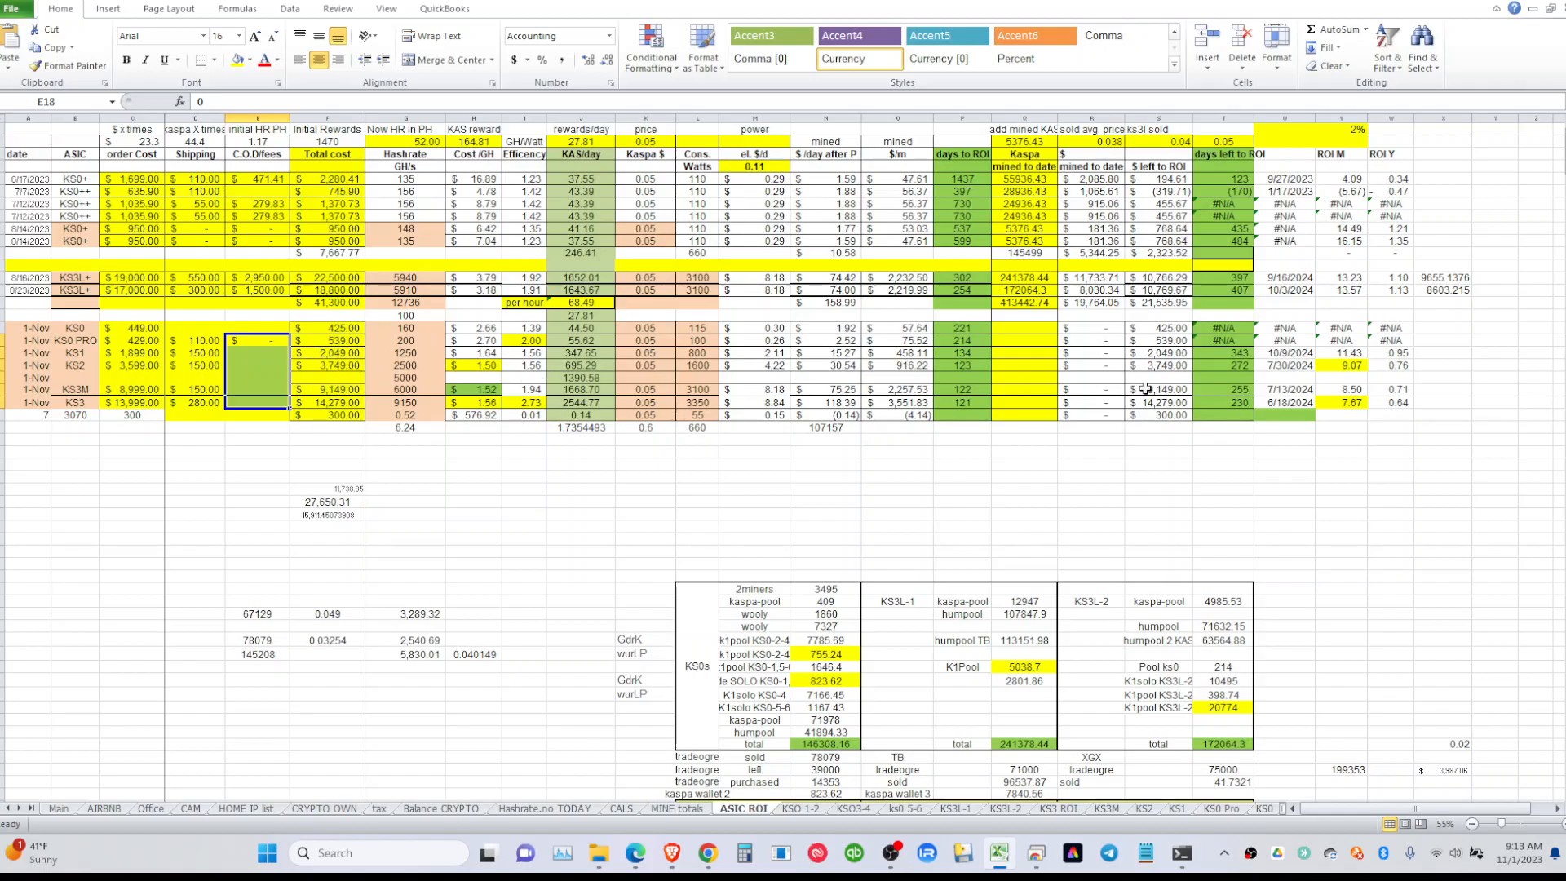
mouse_move(1198, 385)
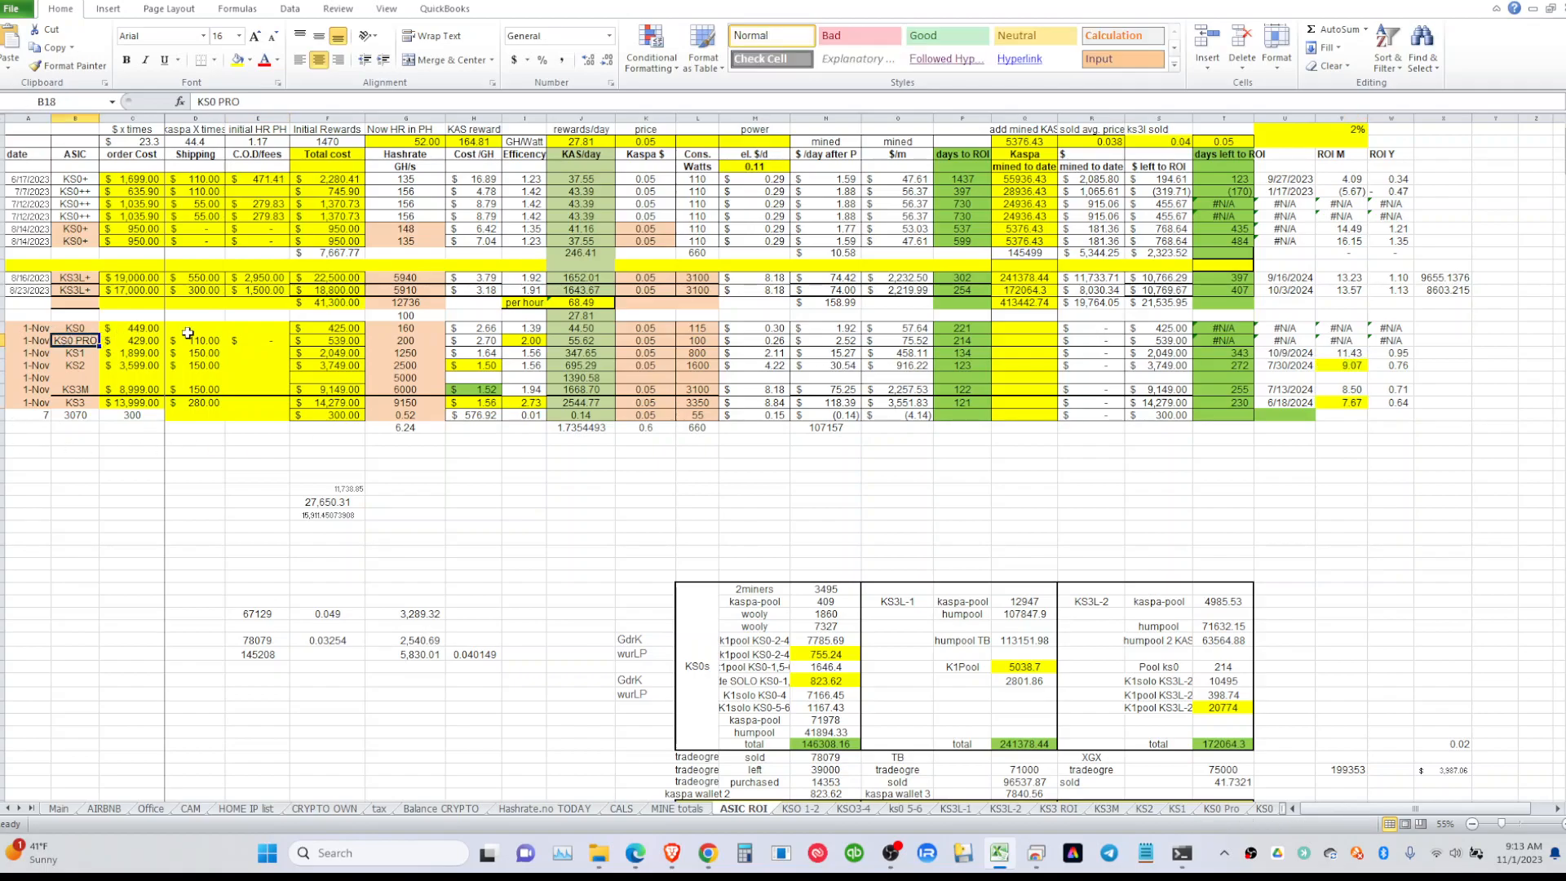
click(327, 339)
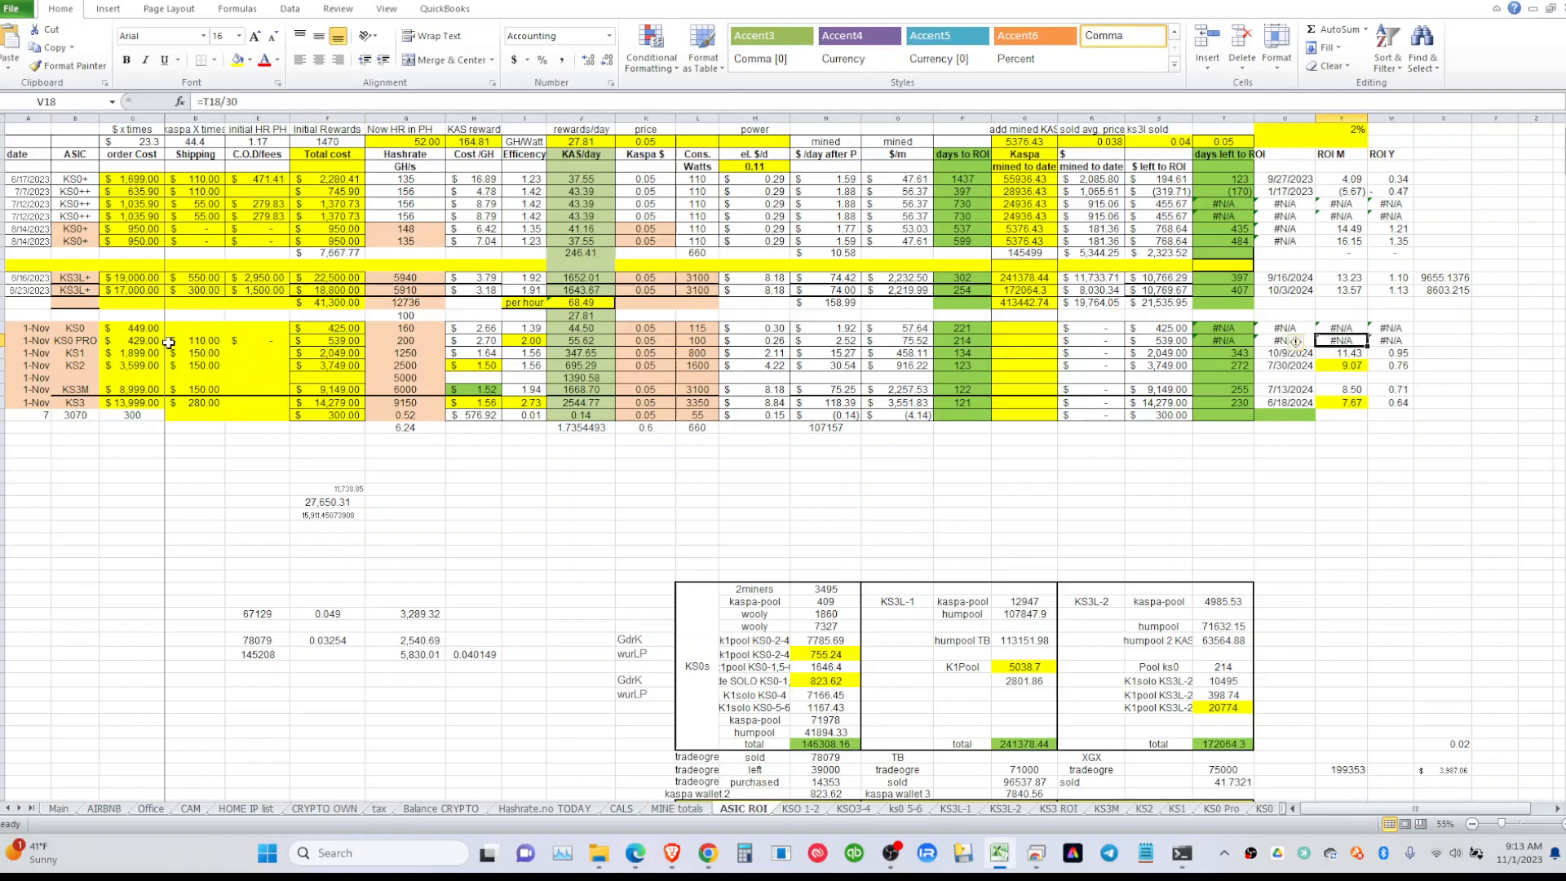
click(326, 339)
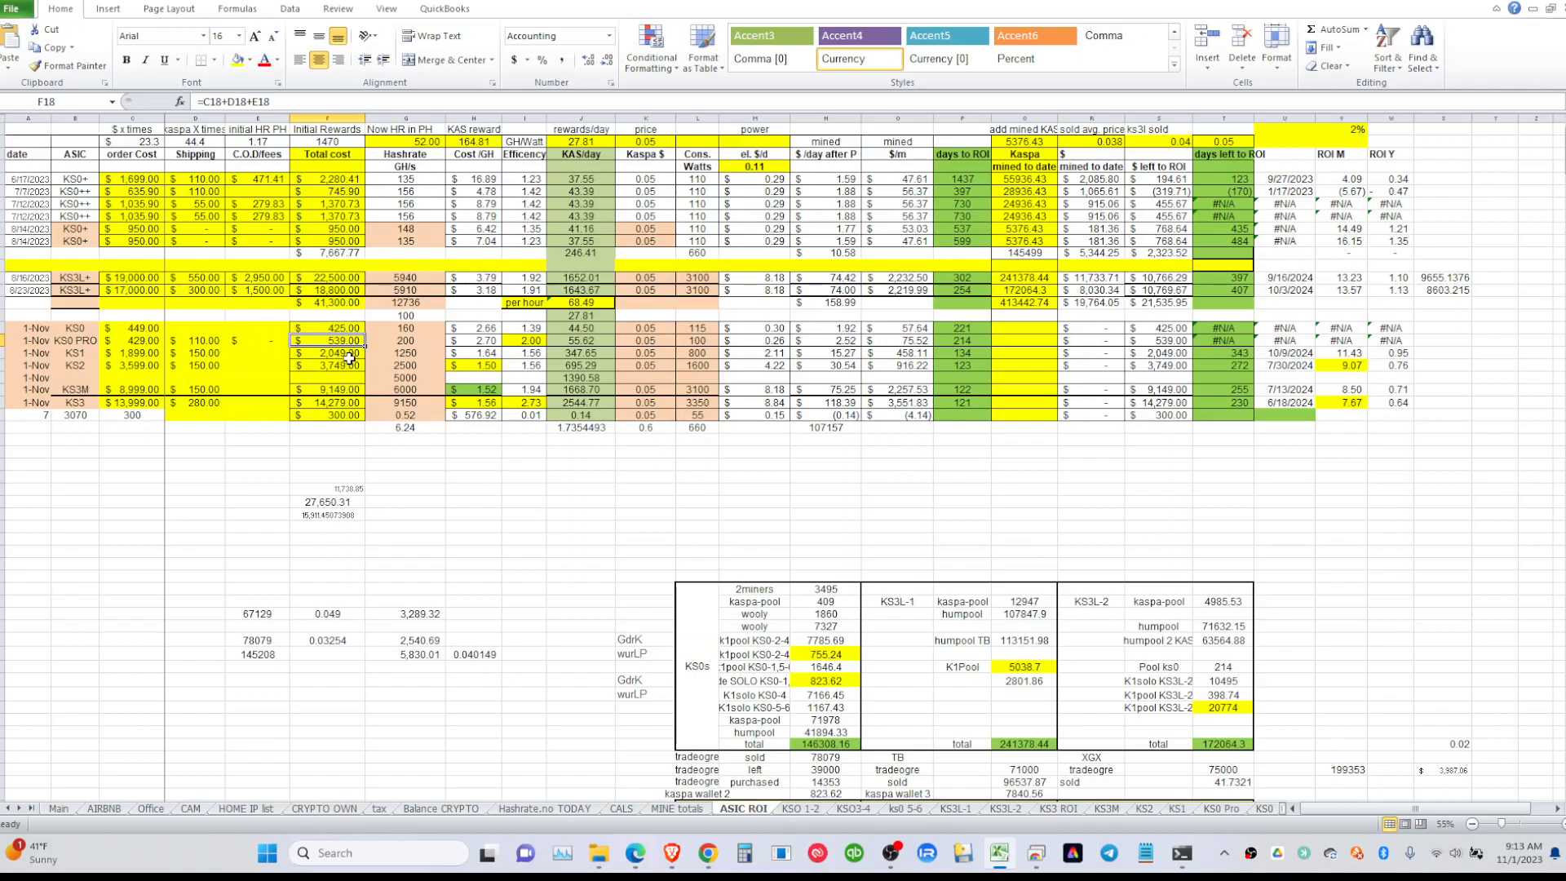
mouse_move(1340, 346)
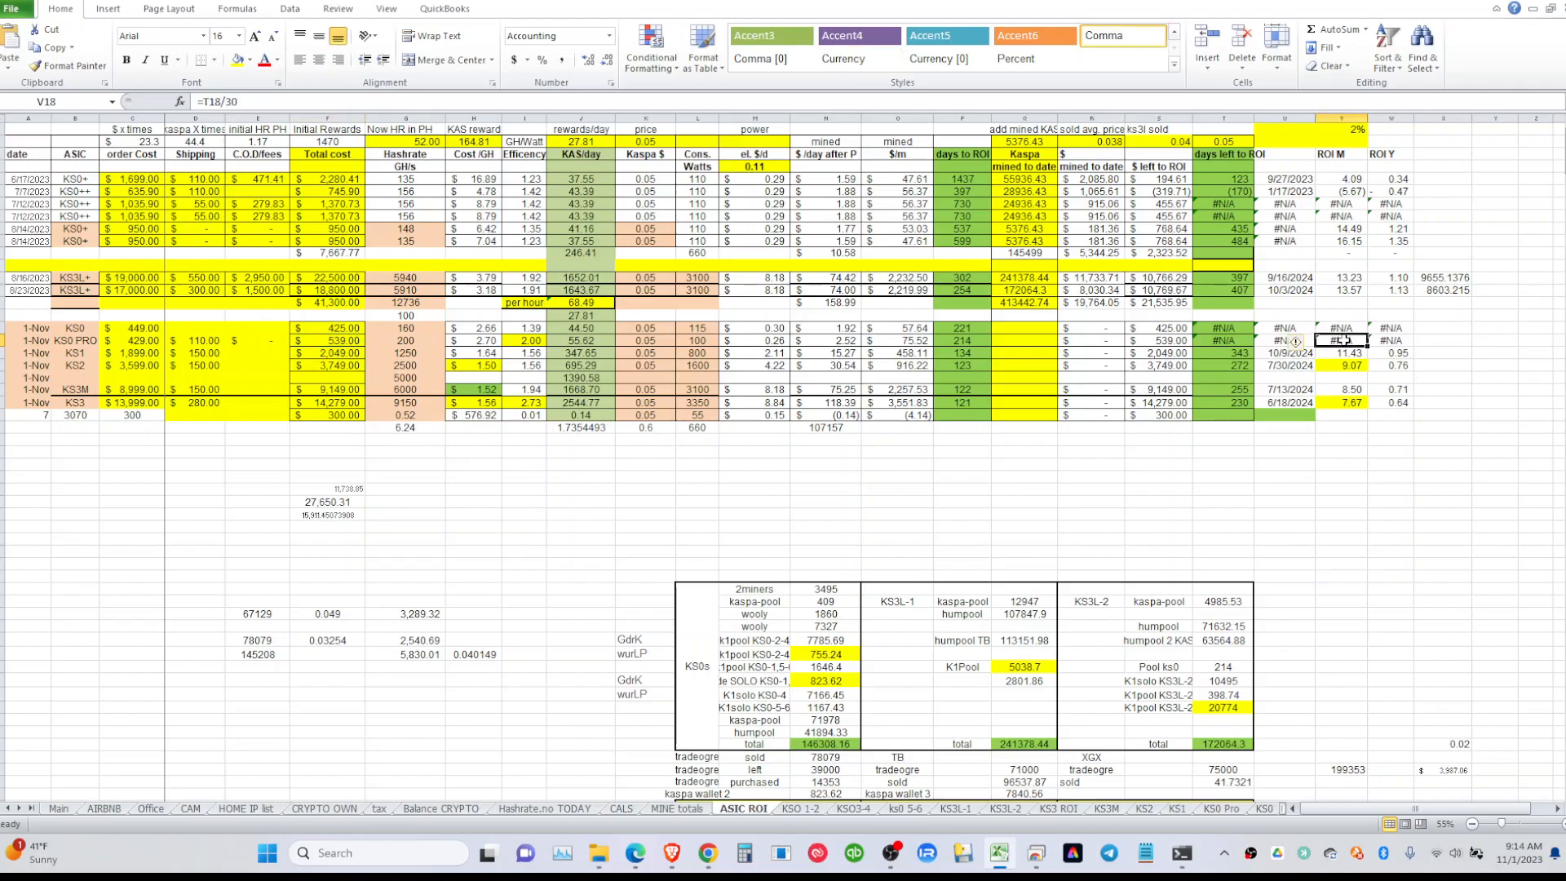
mouse_move(655, 155)
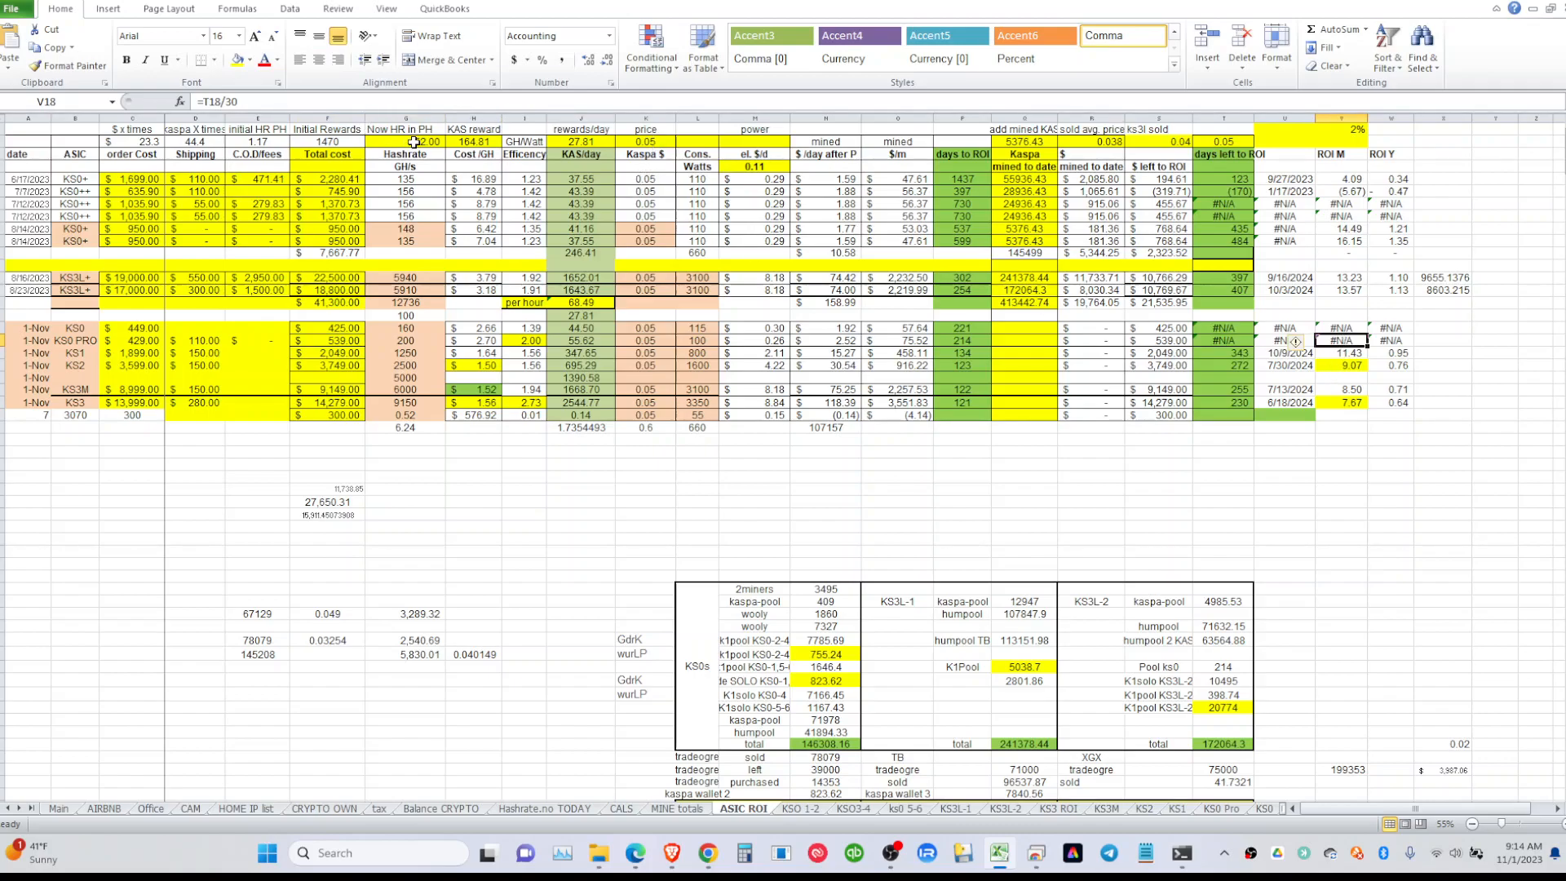
click(404, 140)
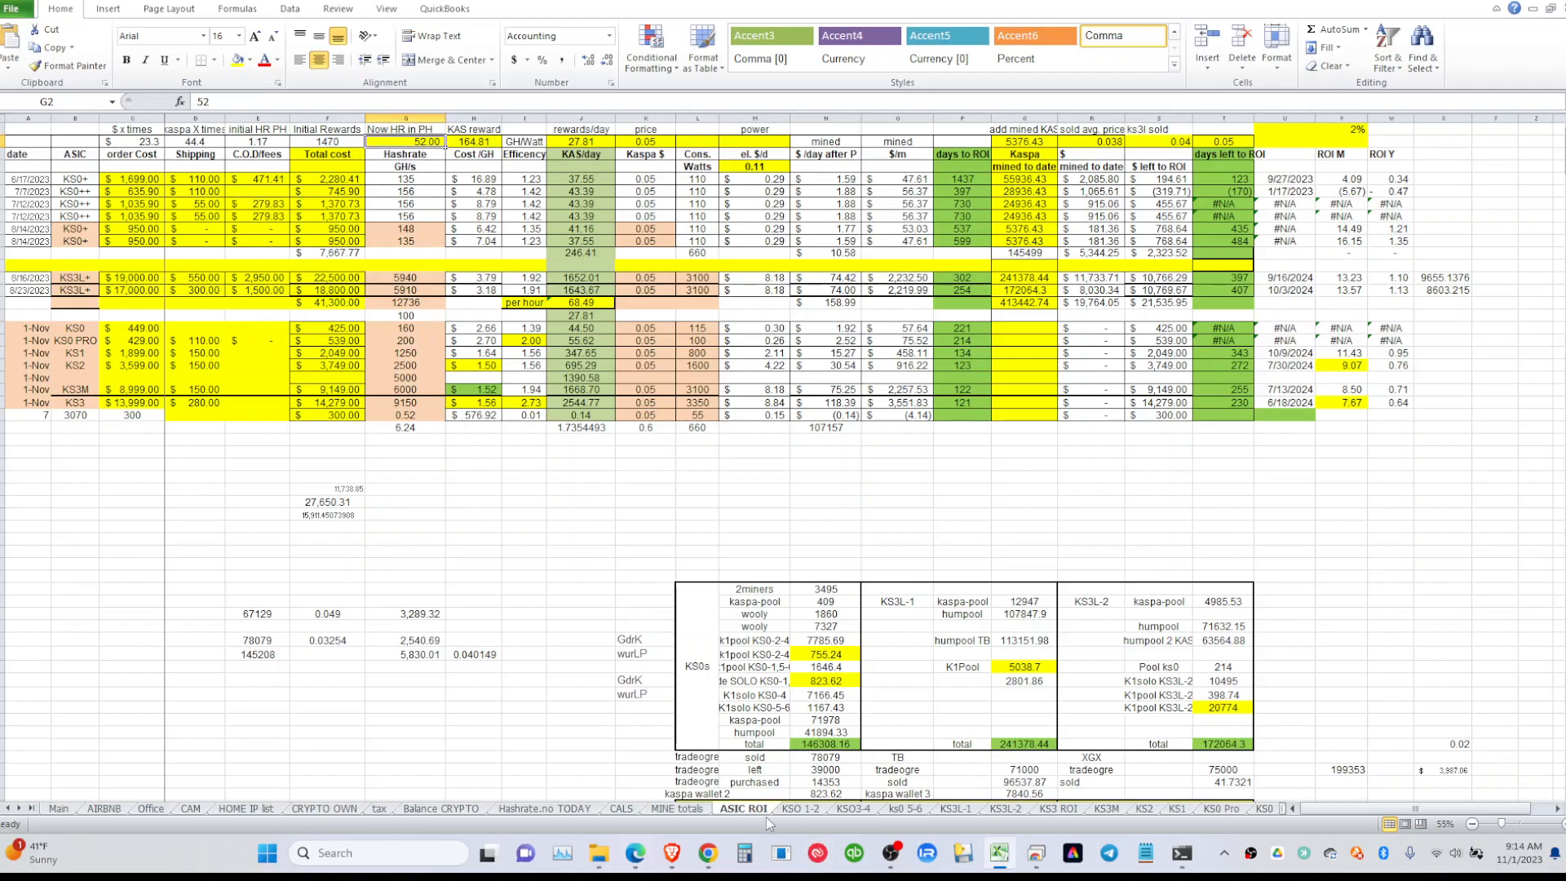
click(797, 810)
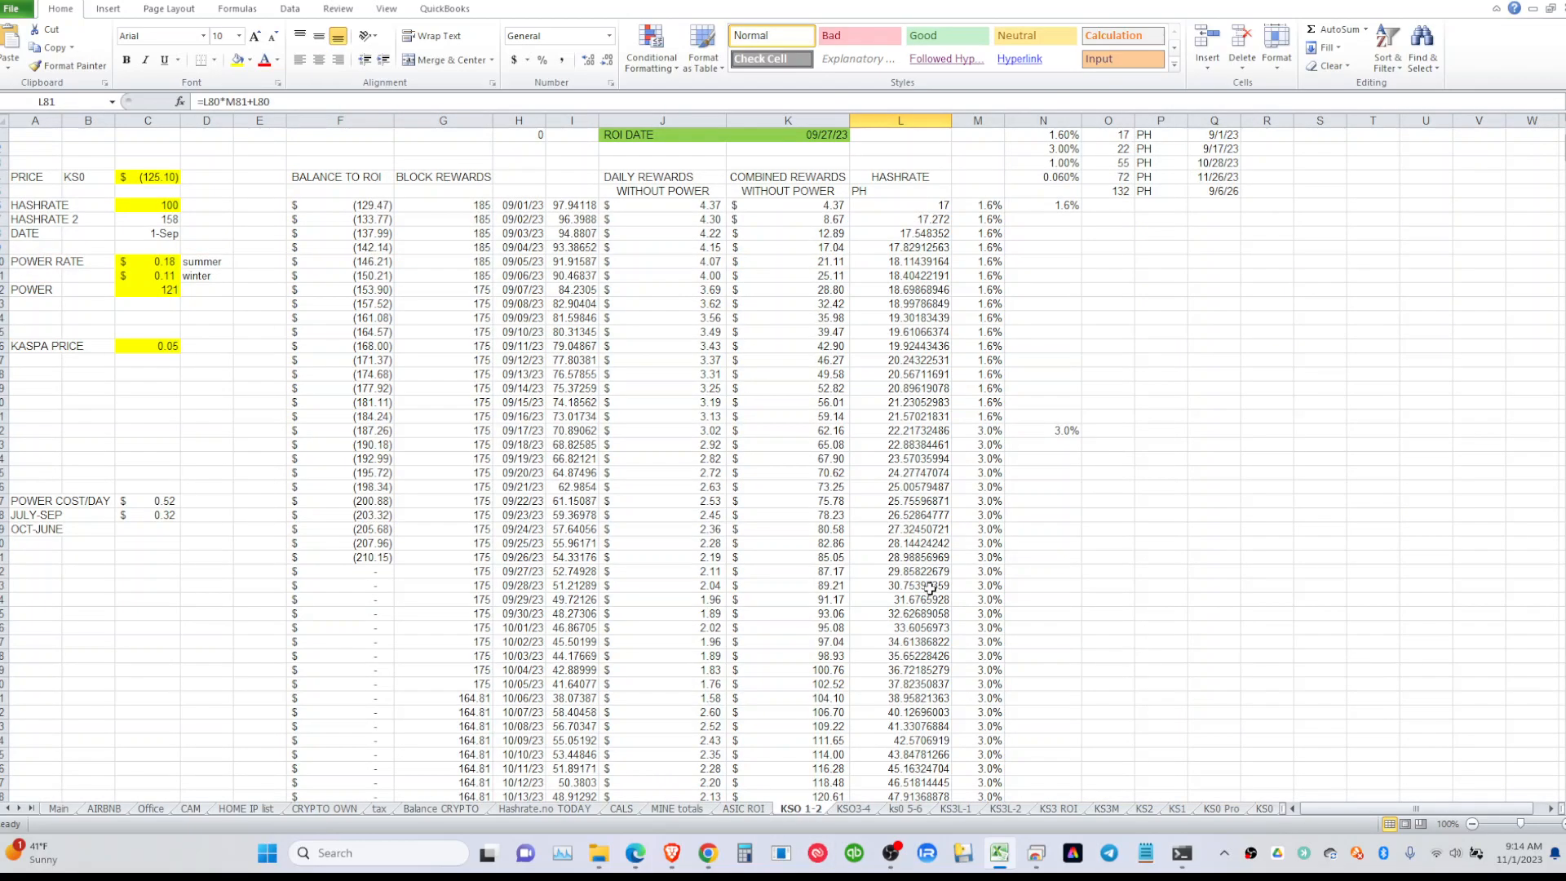
scroll(down, 3)
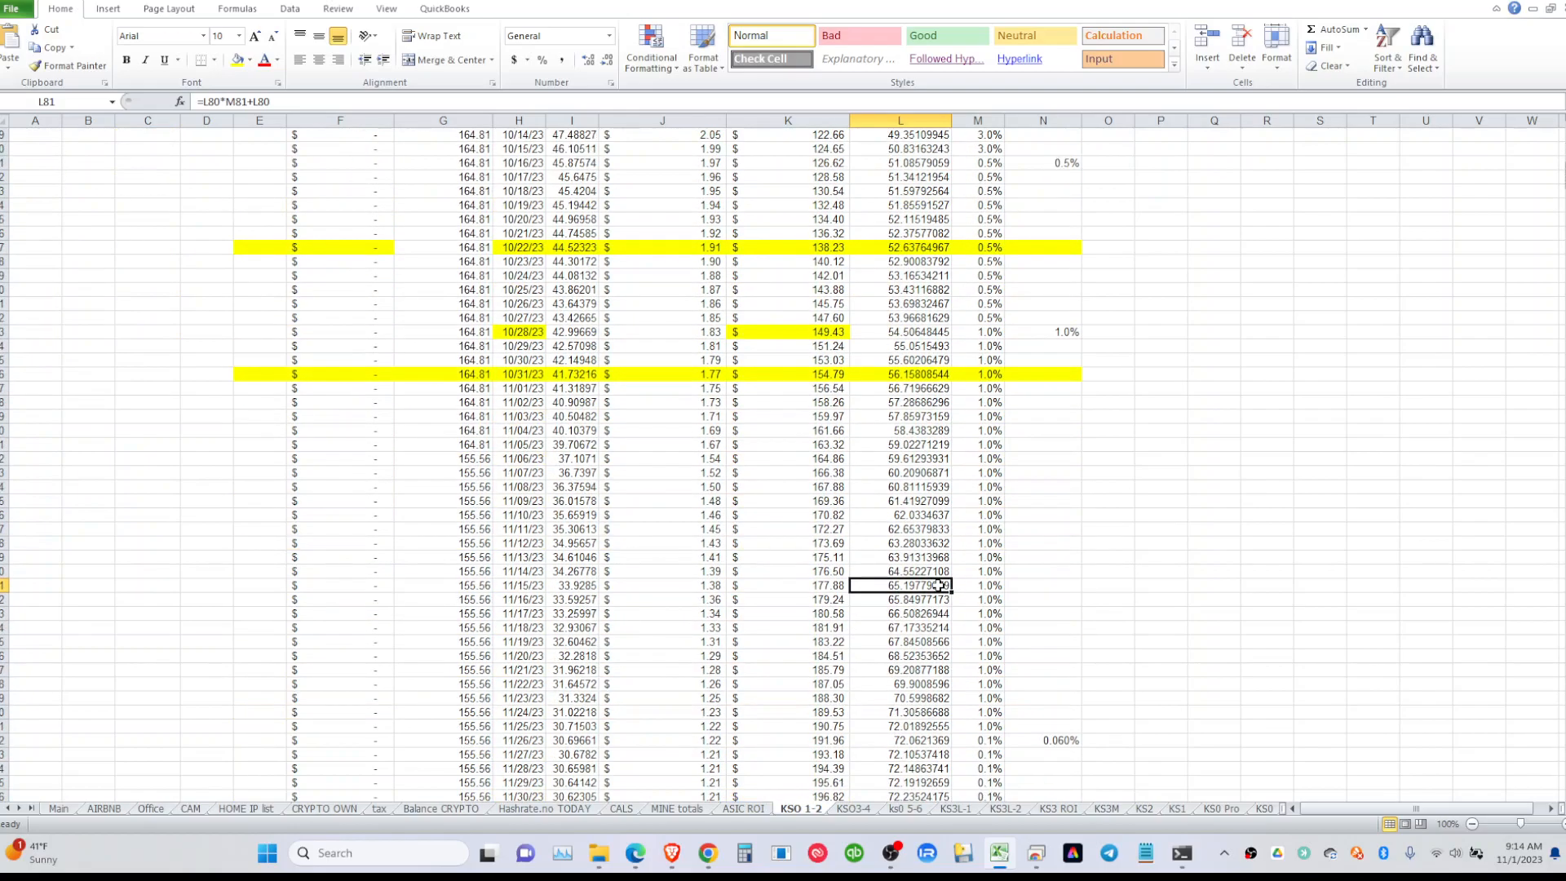
click(442, 586)
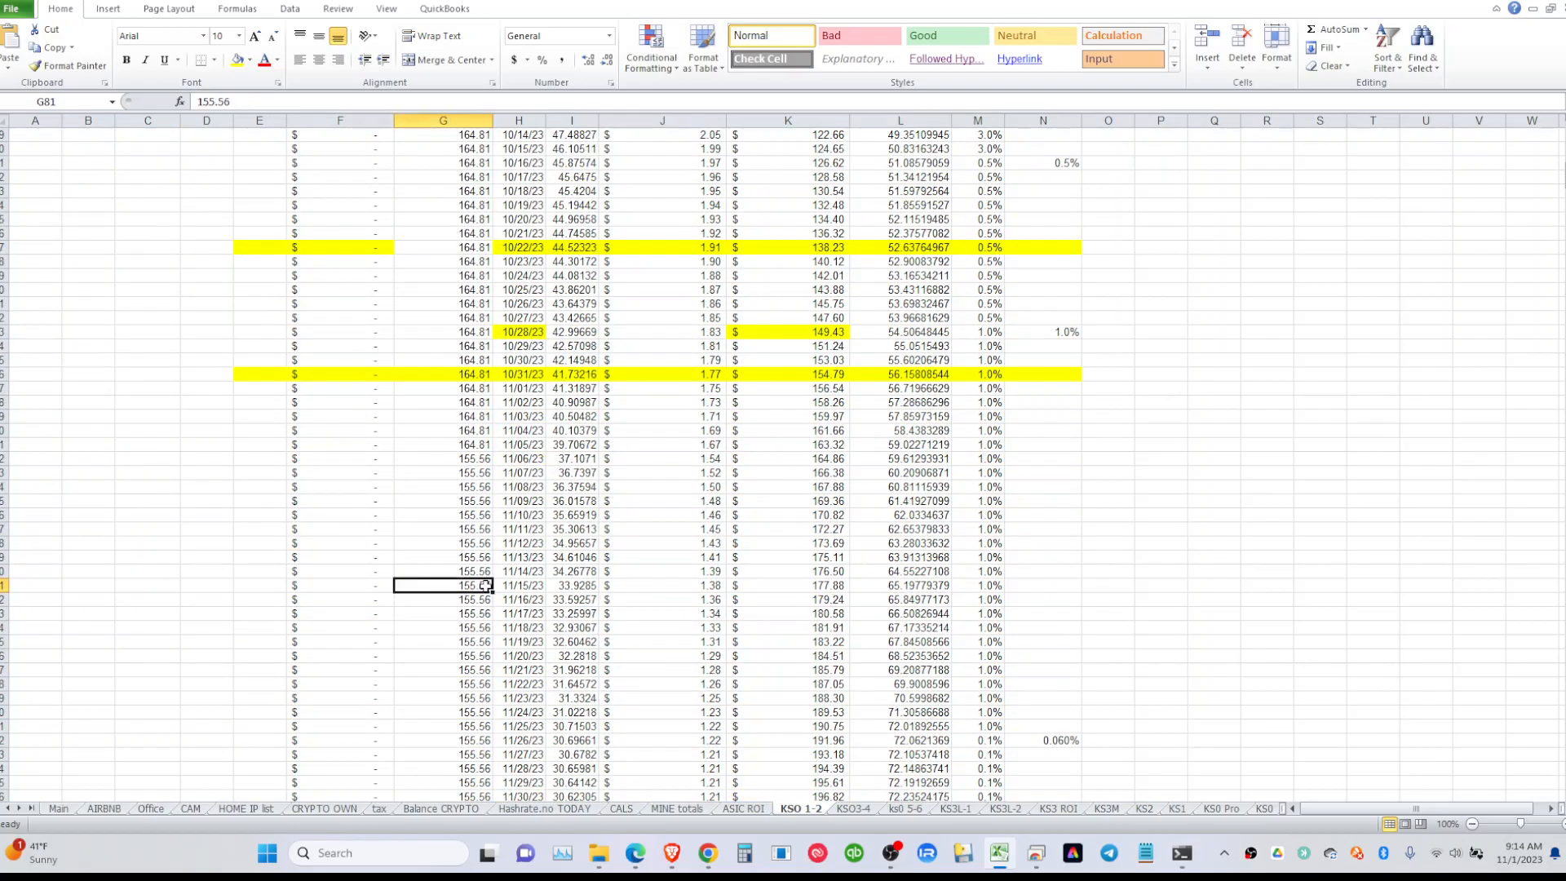
drag(441, 585, 977, 585)
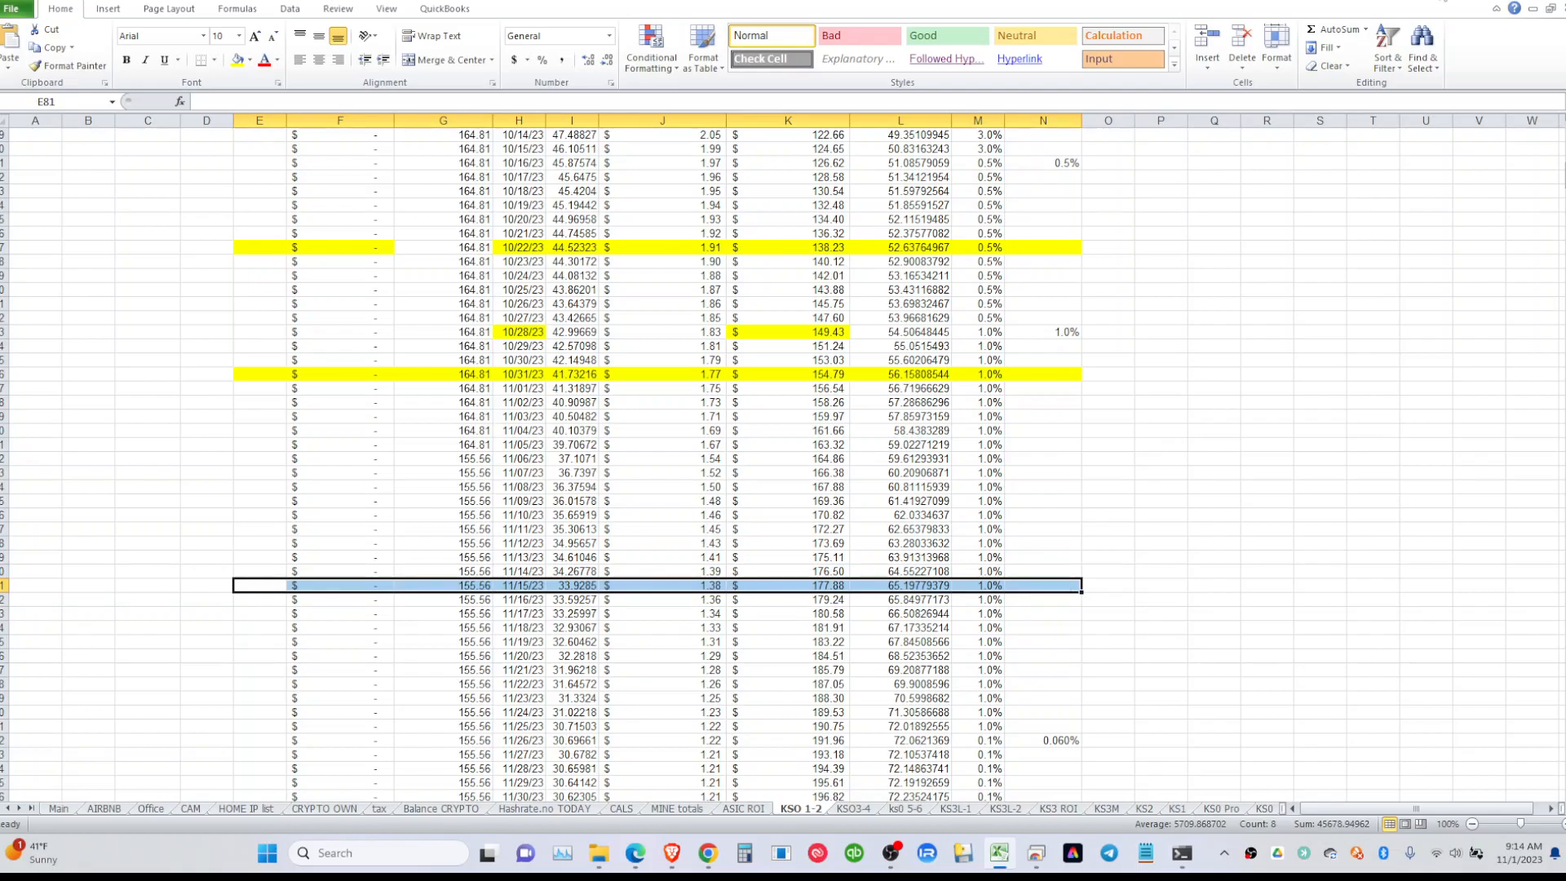
click(706, 857)
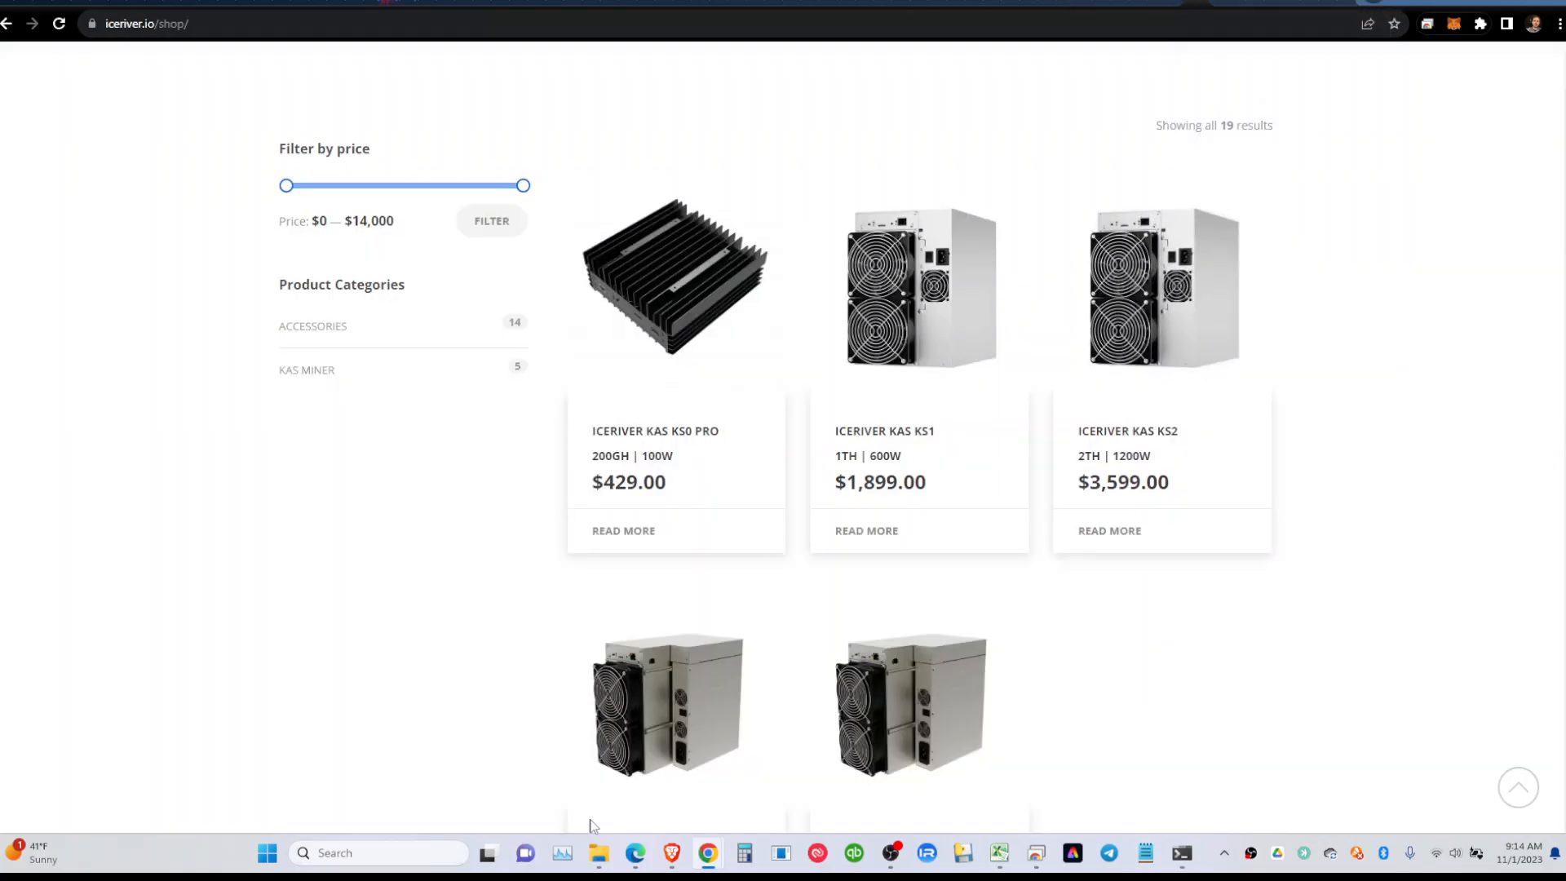
scroll(down, 3)
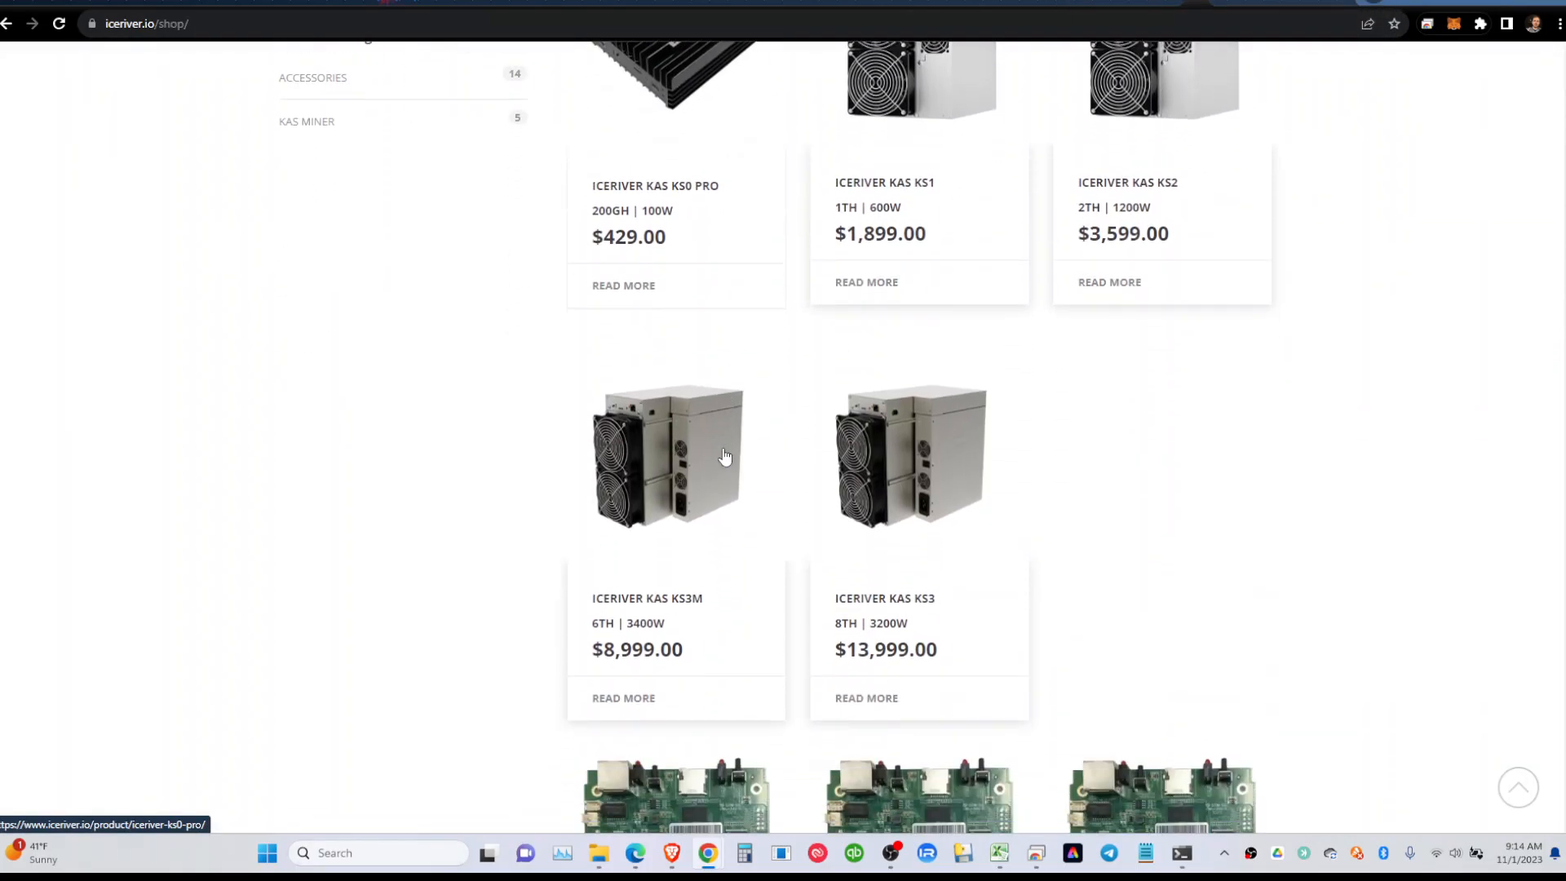
scroll(down, 3)
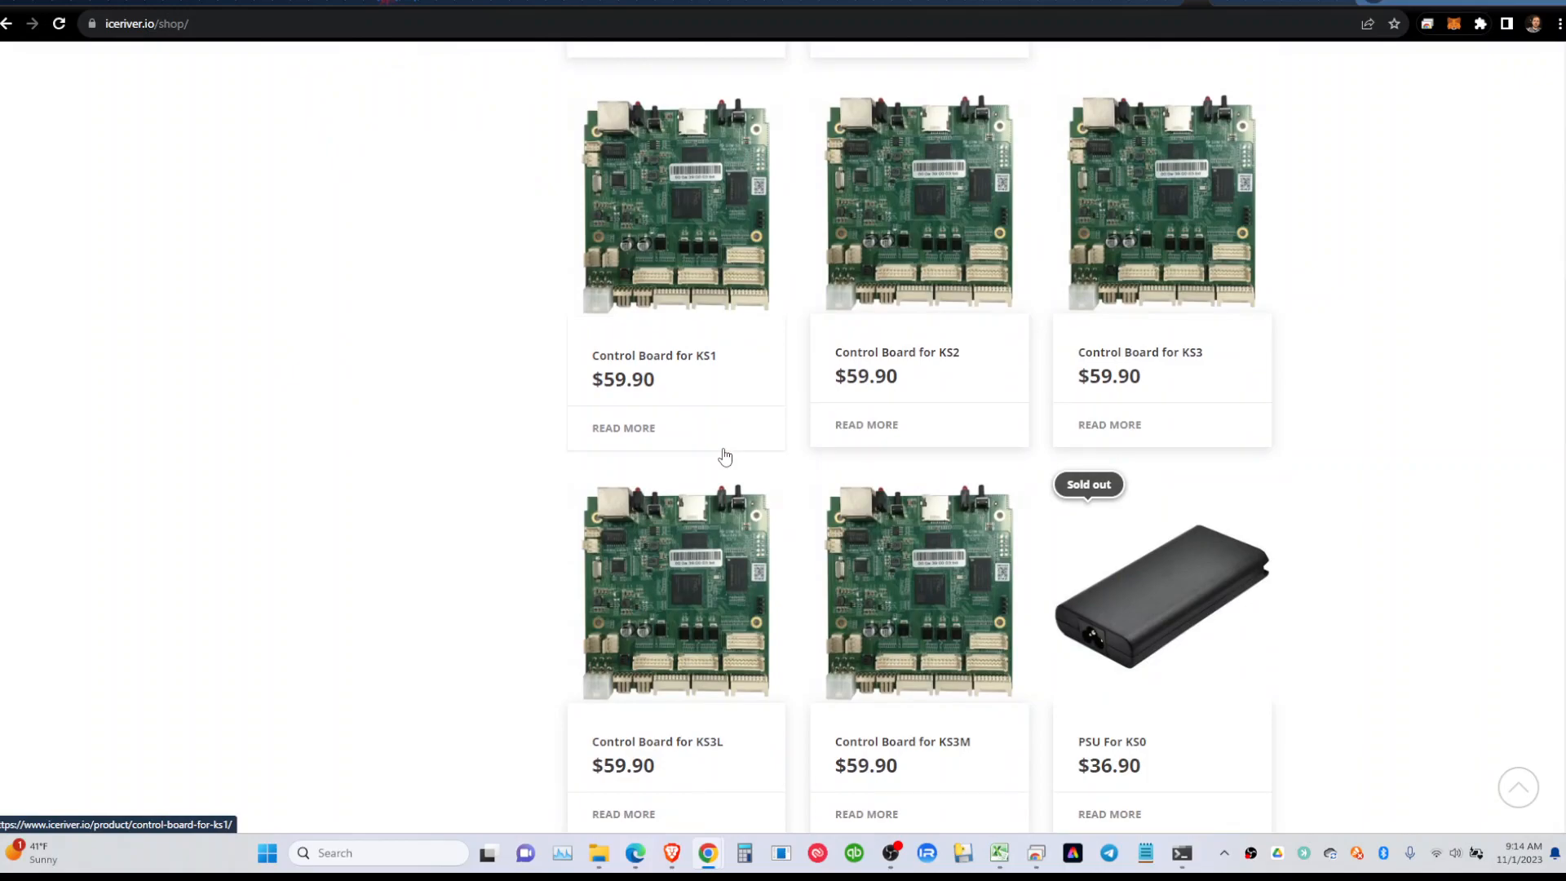
scroll(up, 3)
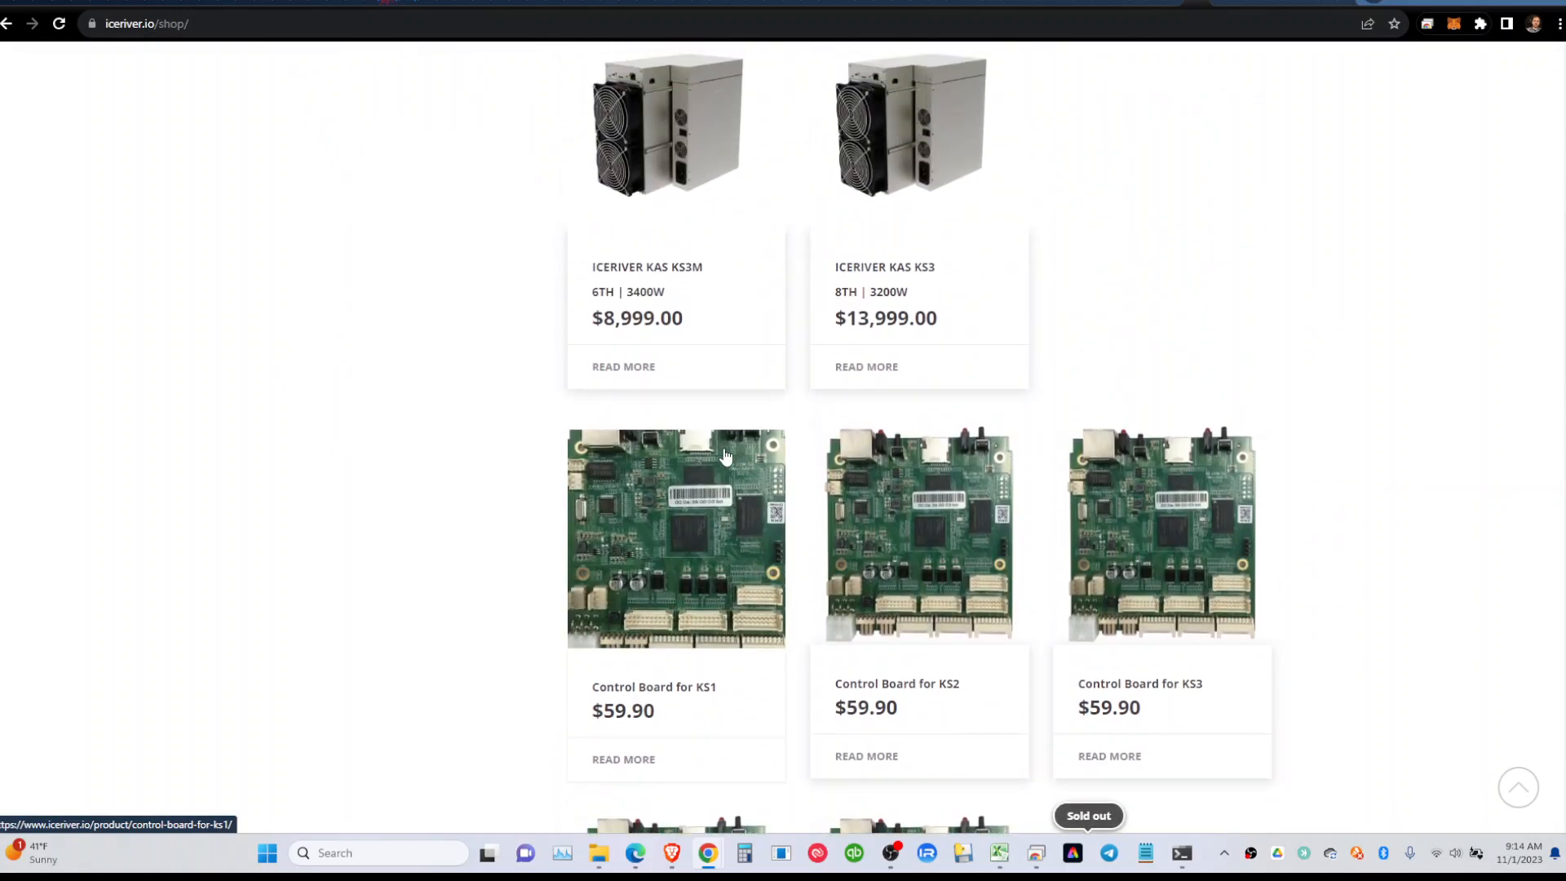
scroll(down, 3)
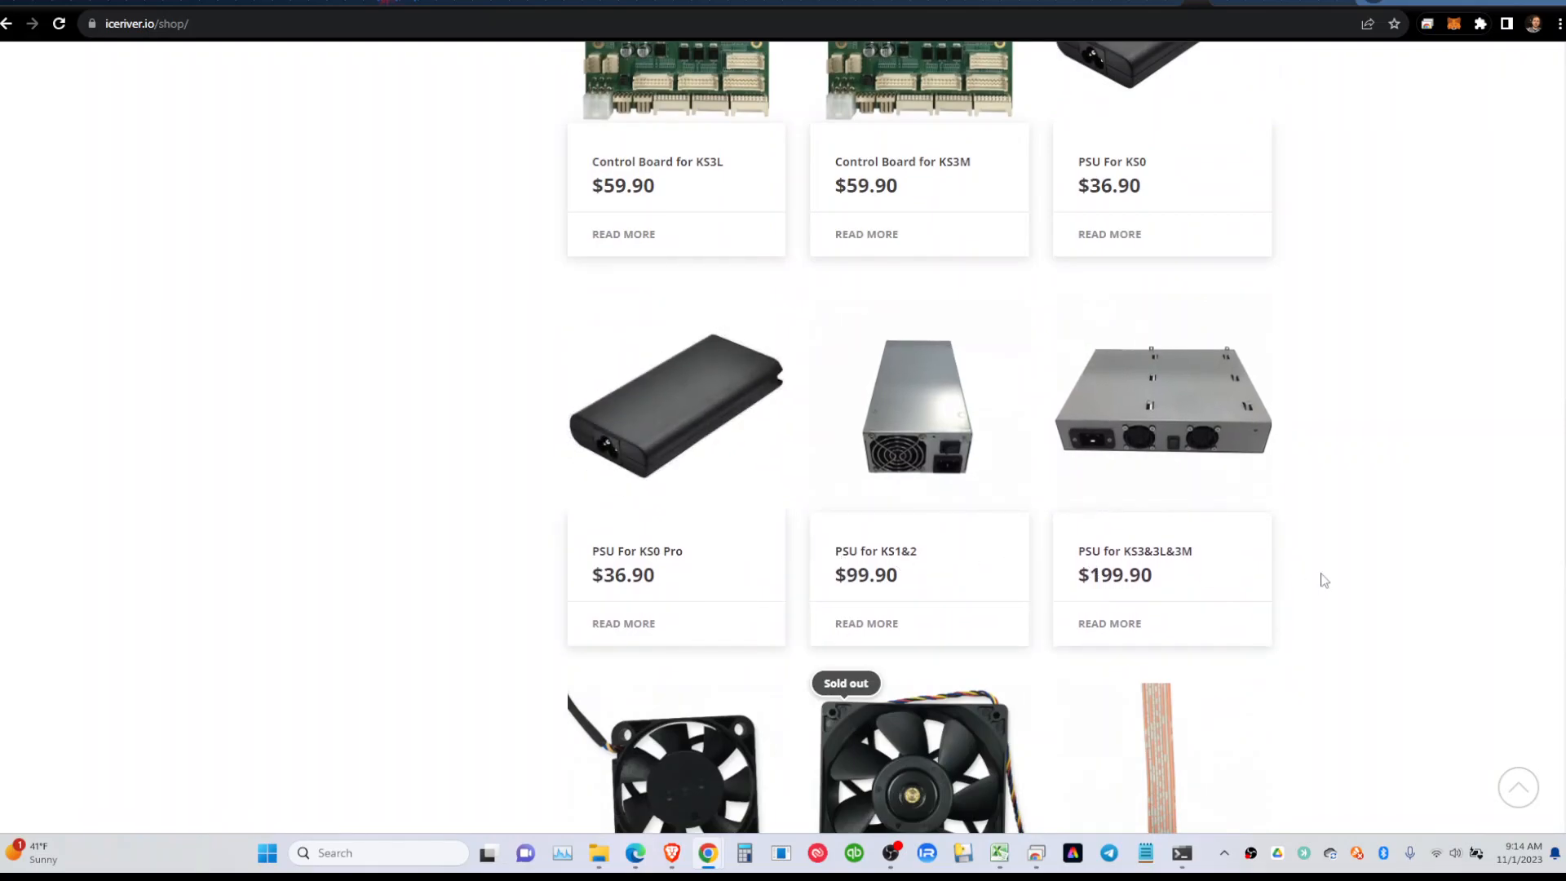
scroll(down, 3)
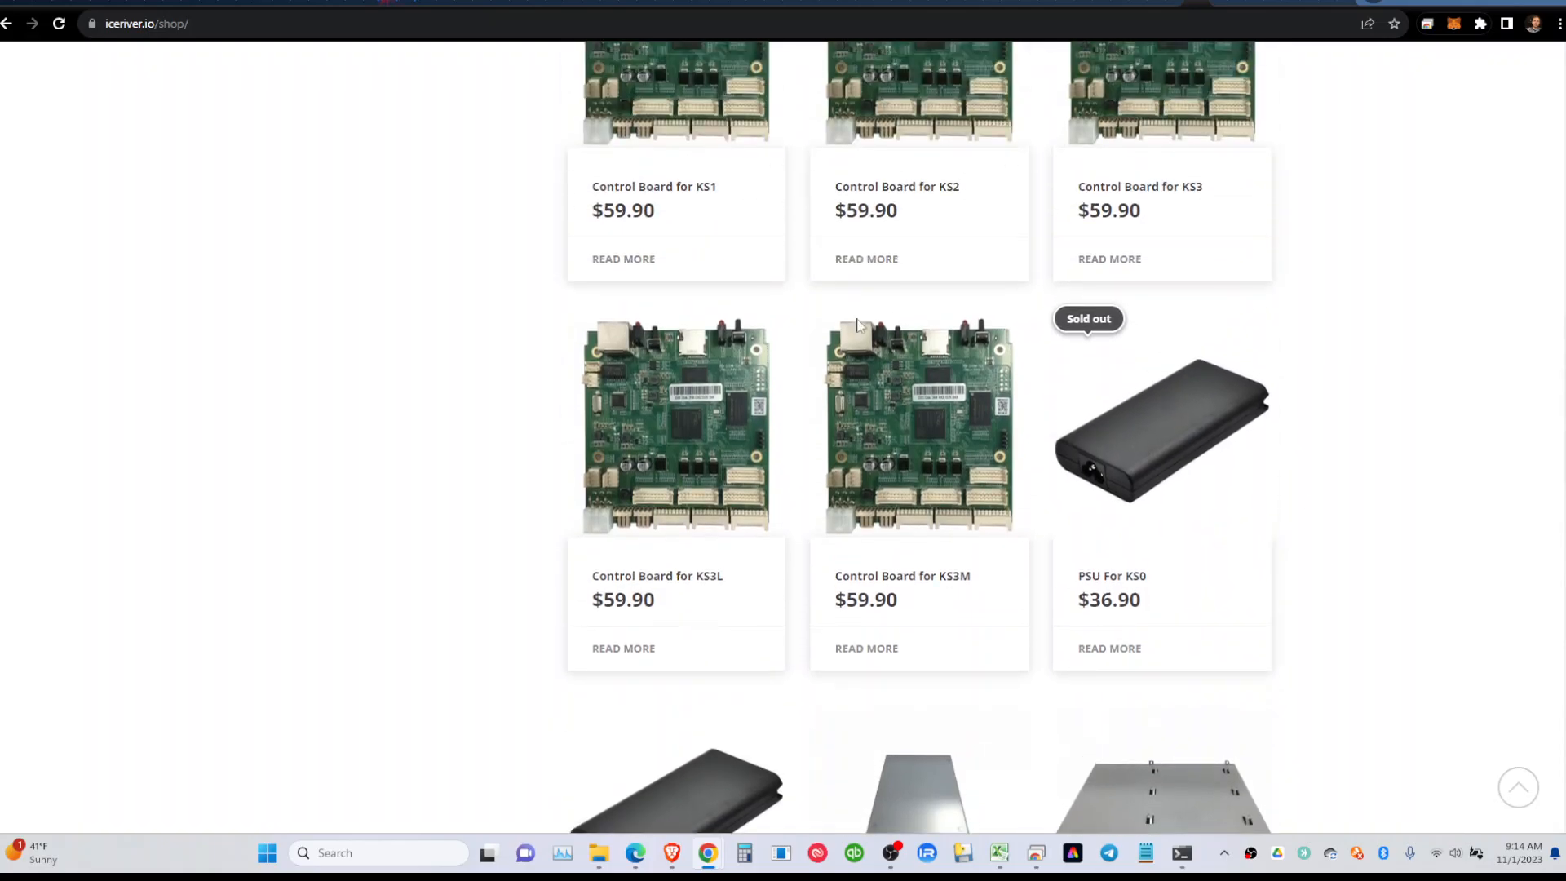
scroll(up, 3)
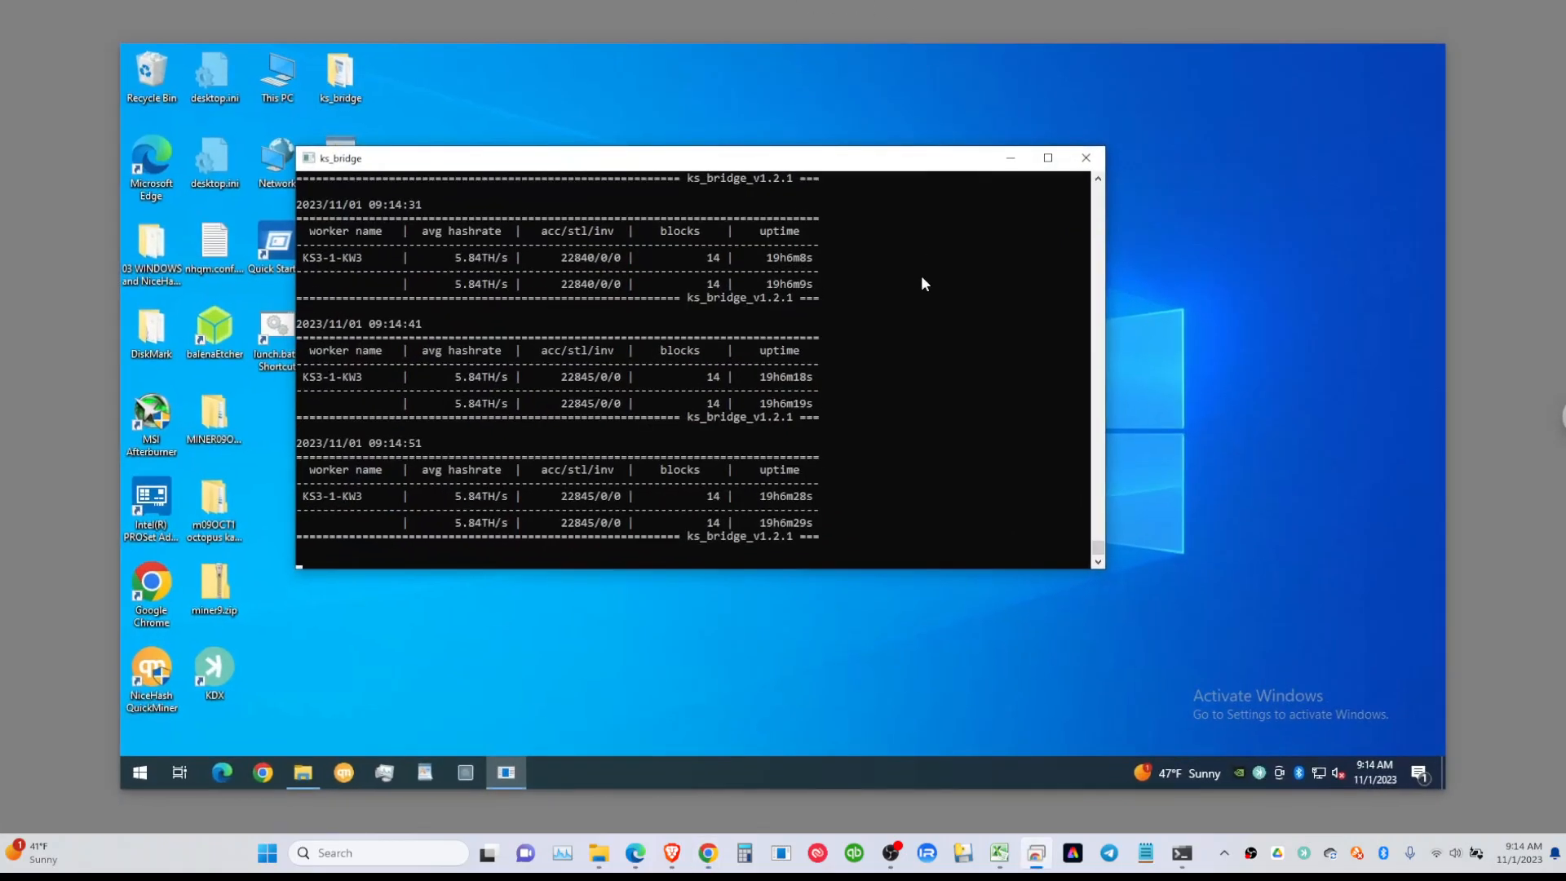
mouse_move(488, 257)
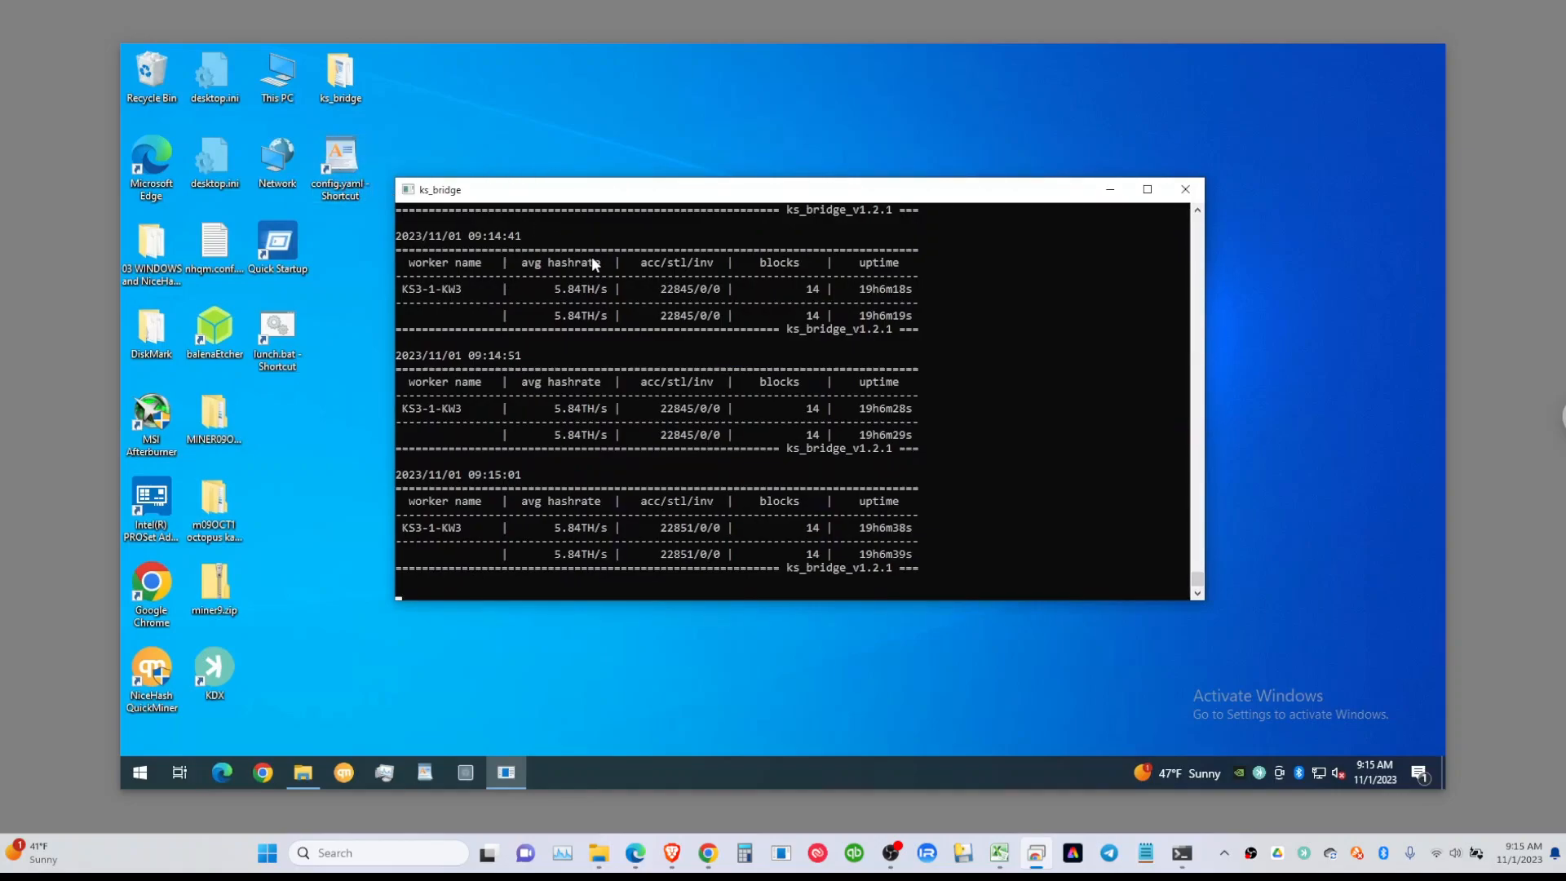
mouse_move(827, 541)
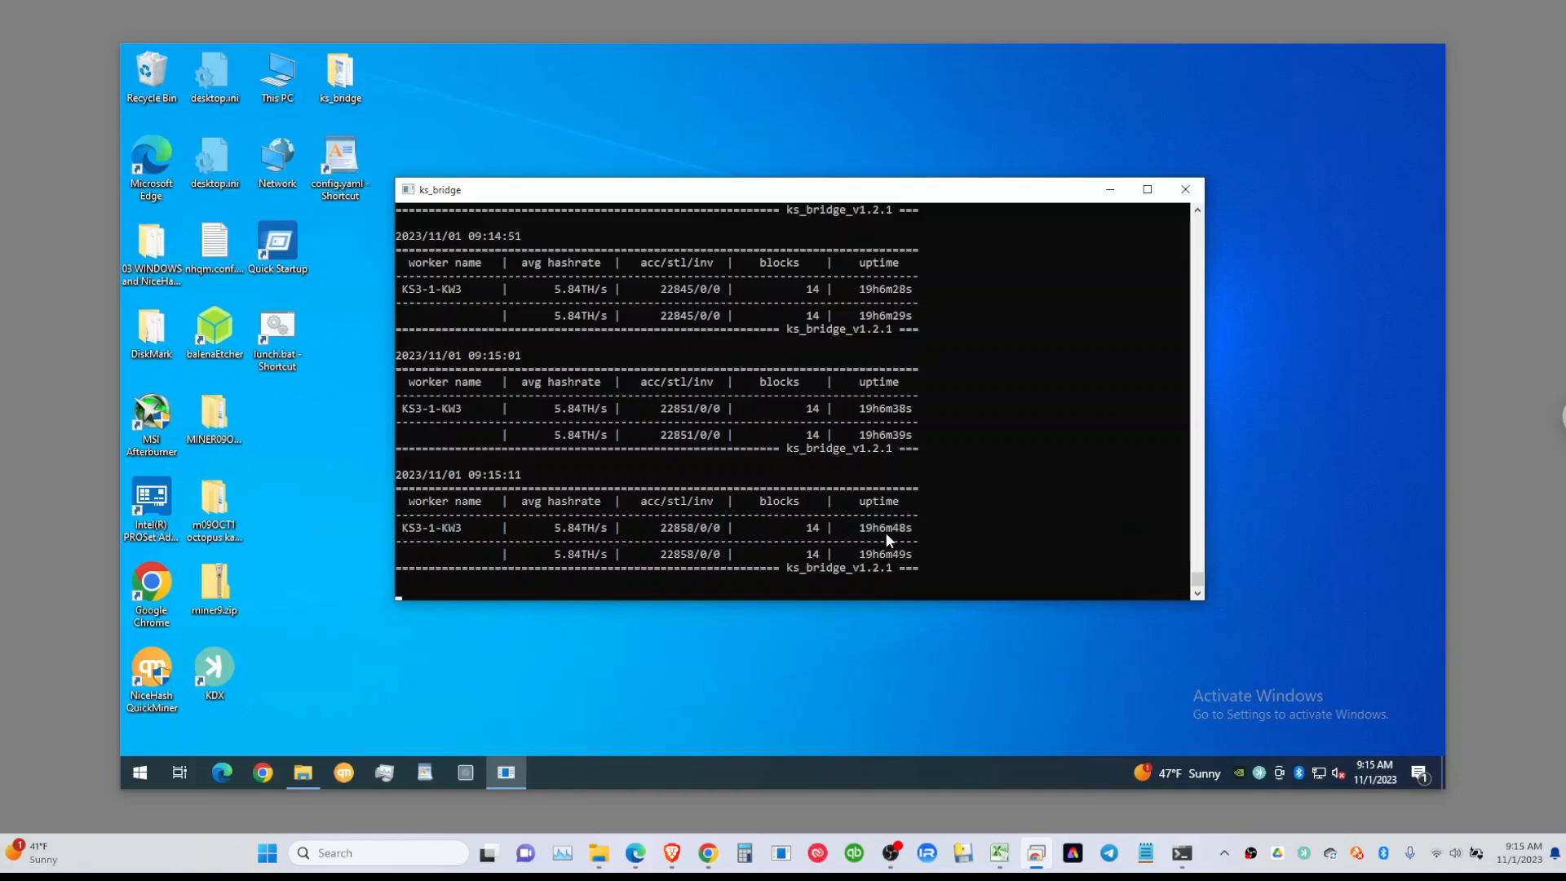
mouse_move(1180, 852)
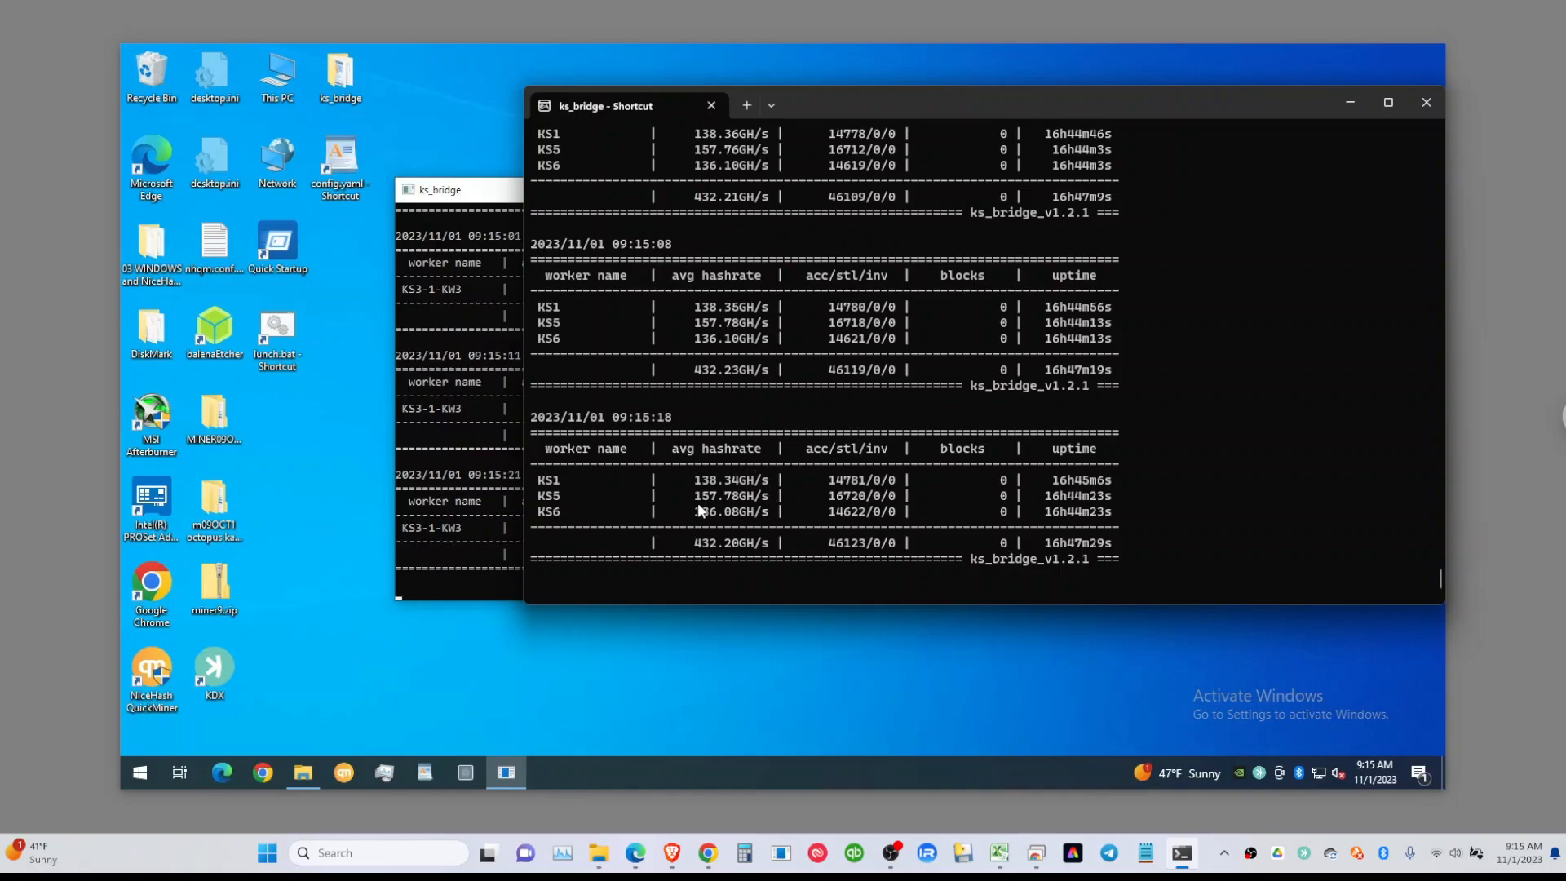
mouse_move(1078, 517)
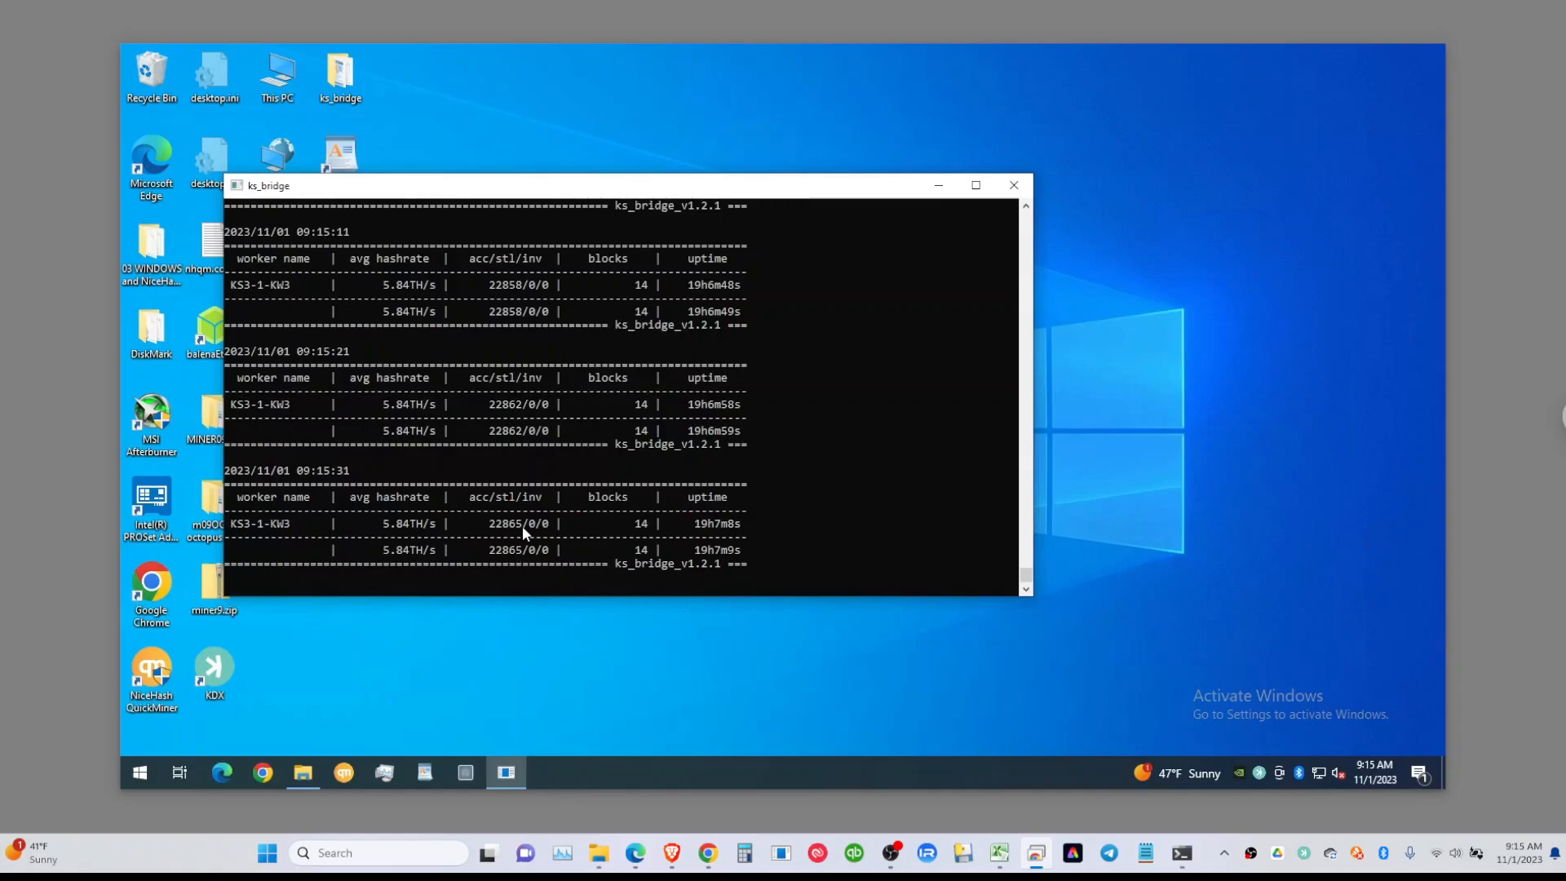
mouse_move(416, 565)
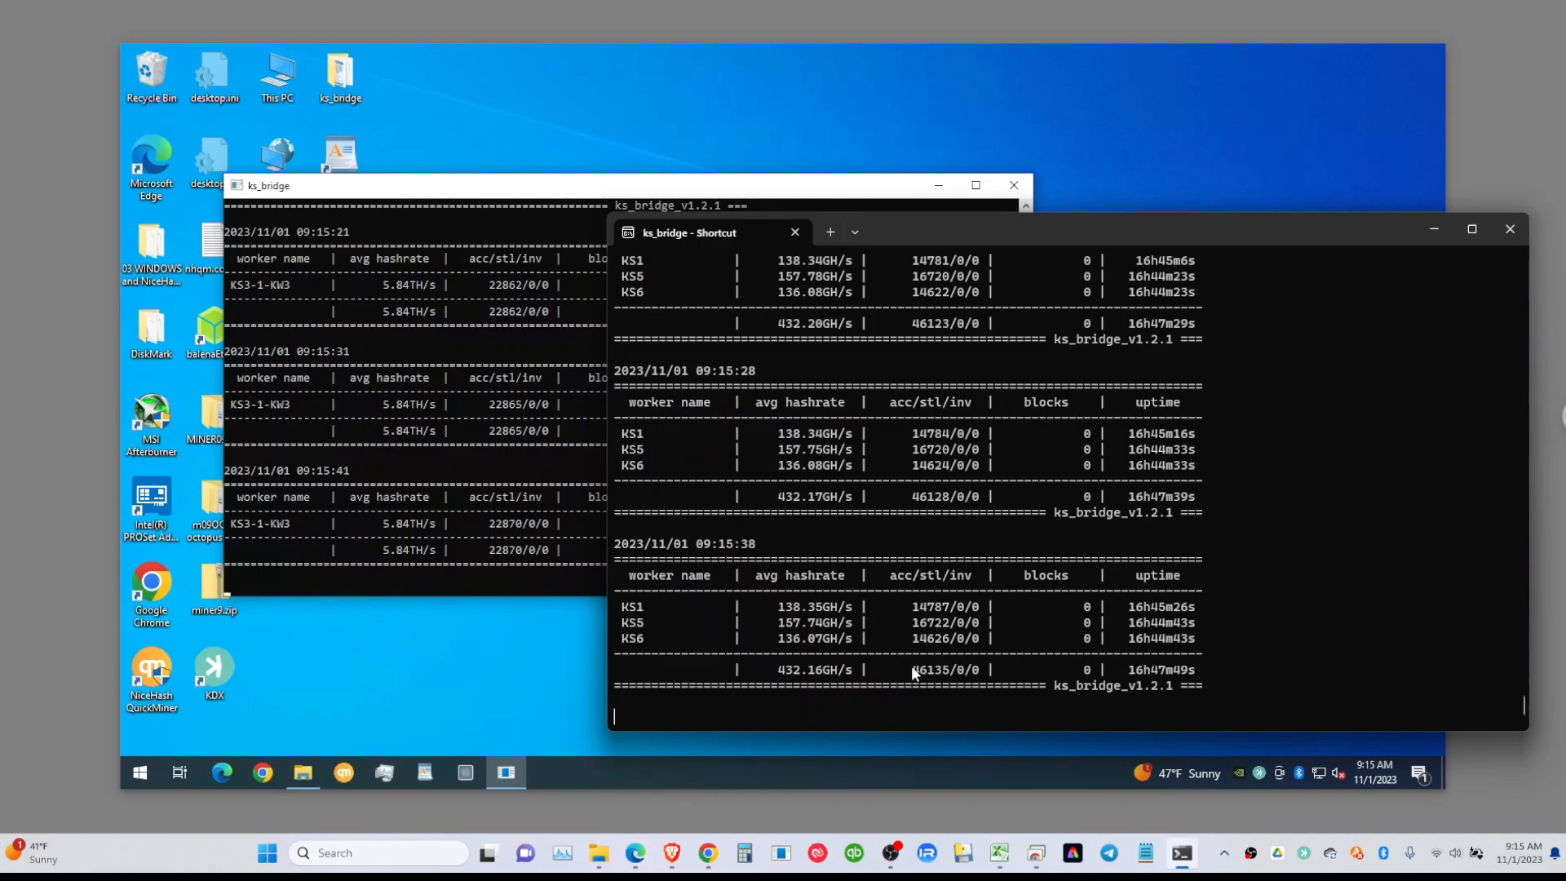
mouse_move(1073, 306)
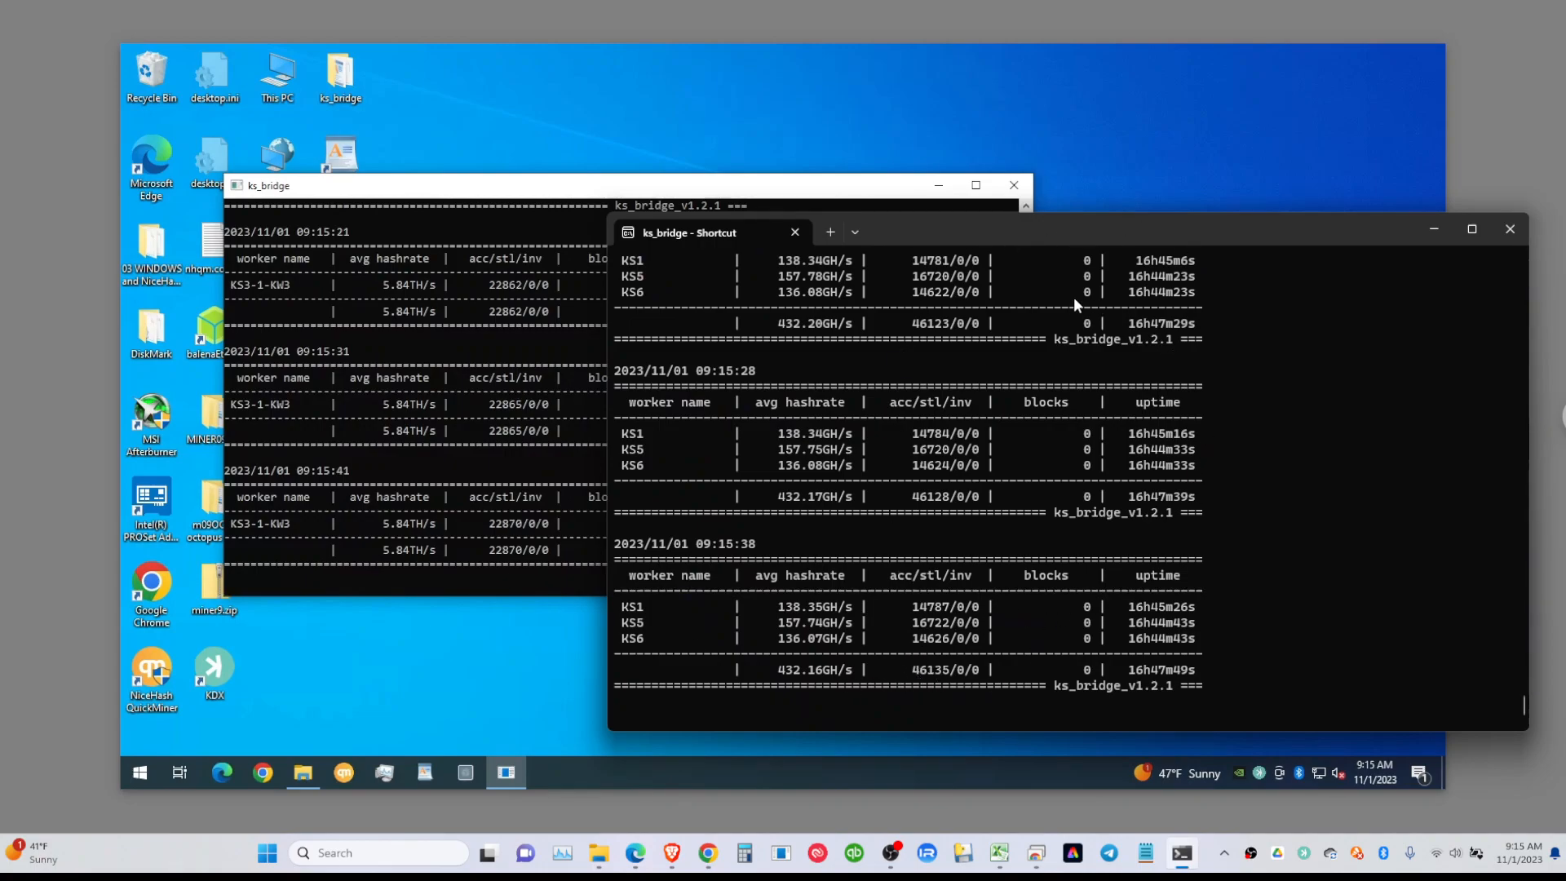
mouse_move(1114, 496)
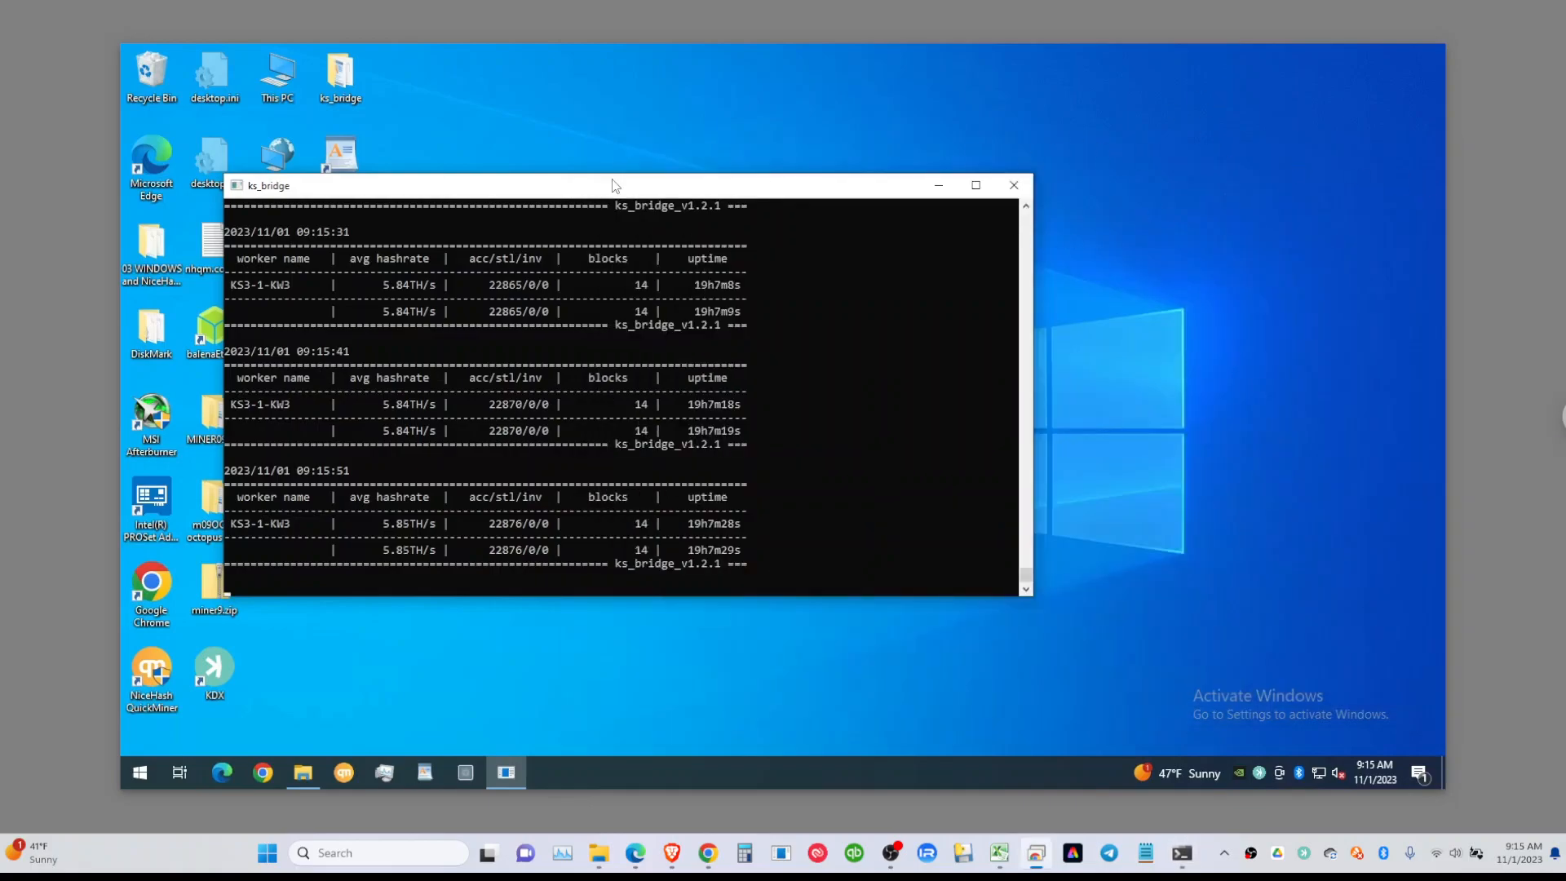
Step: Switch from the ks_bridge consoles back to the browser on iceriver.io/shop
drag(612, 185, 897, 184)
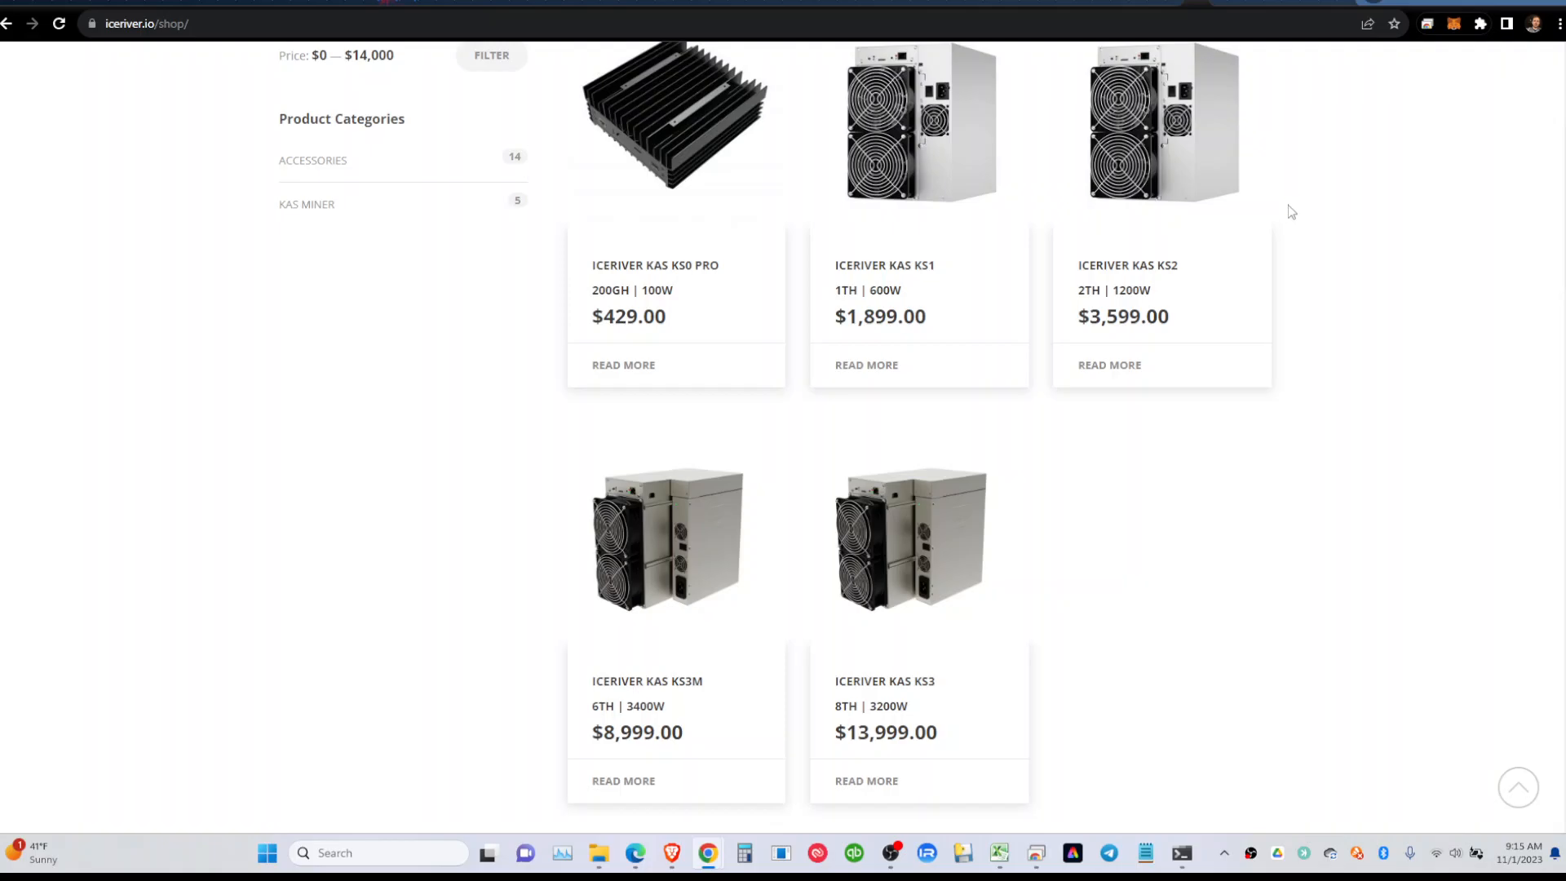
mouse_move(398, 416)
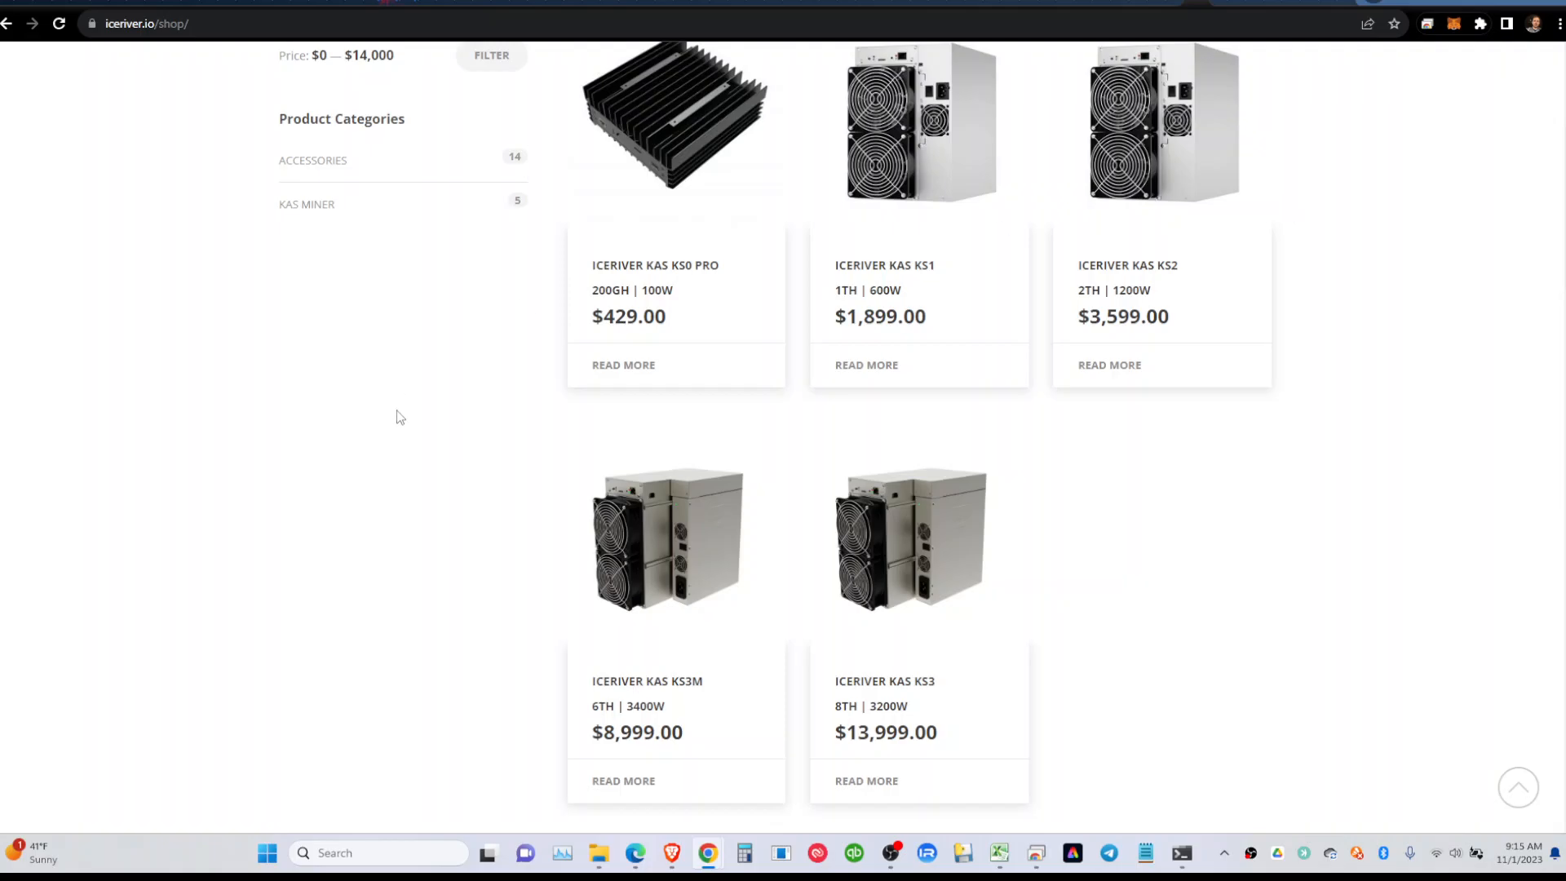